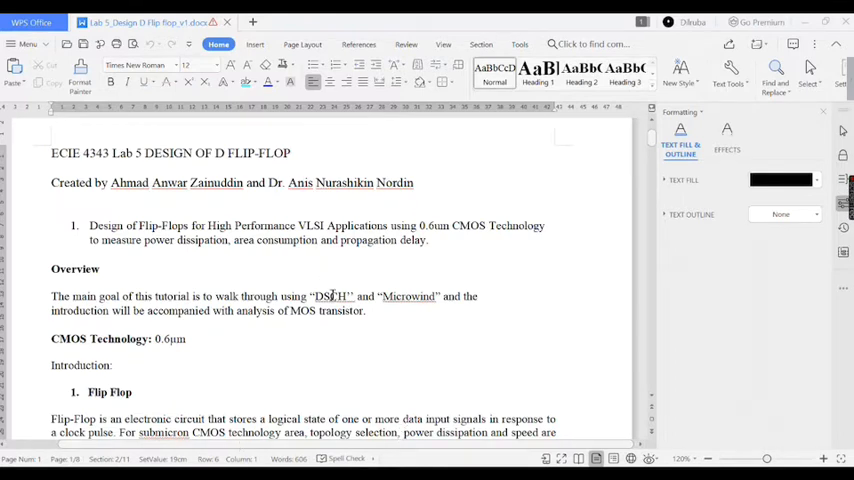
mouse_move(188, 160)
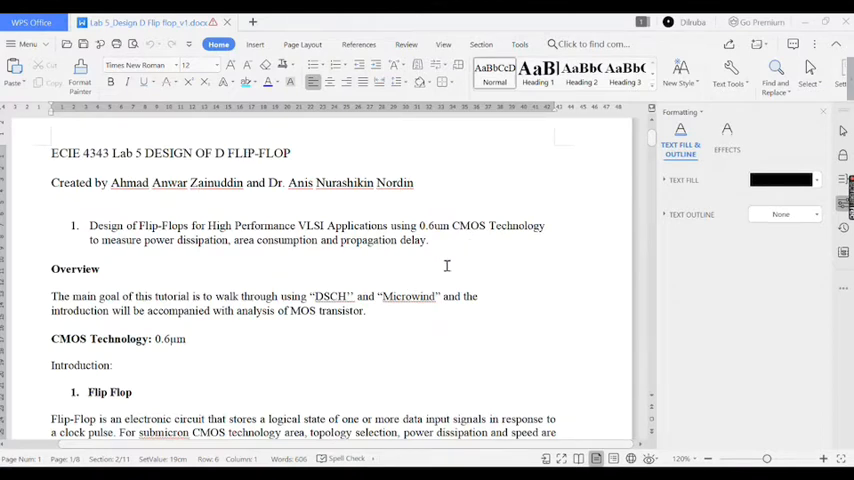
mouse_move(470, 348)
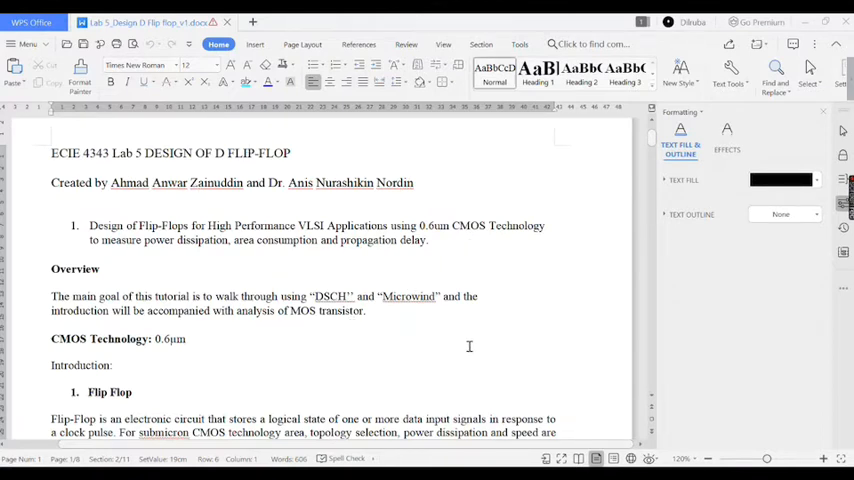
Scroll the lab sheet down to the D flip-flop figure and truth table.
scroll("down", 3)
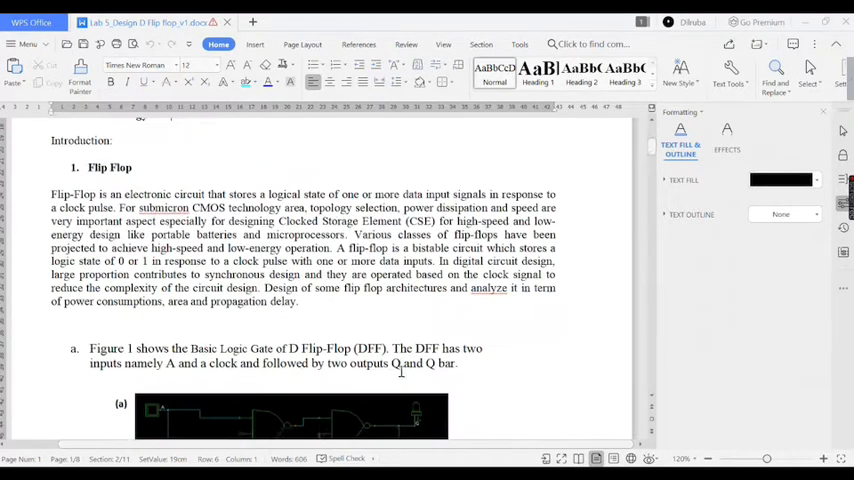
scroll("down", 3)
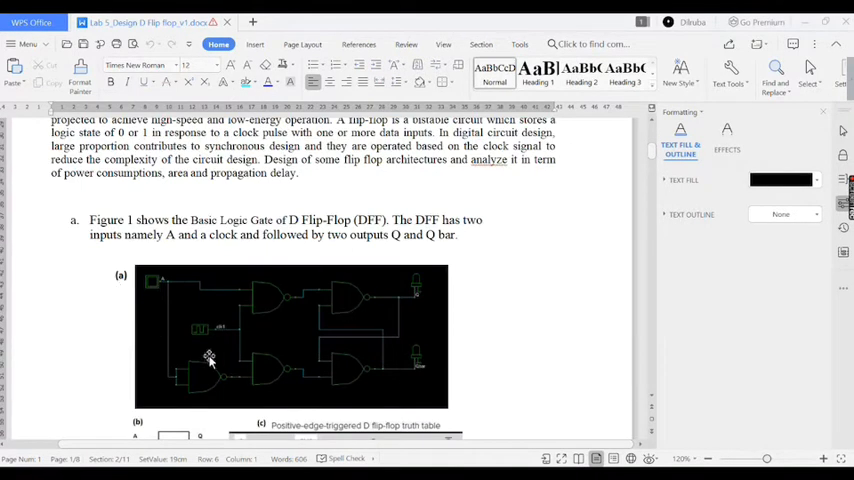
scroll("down", 3)
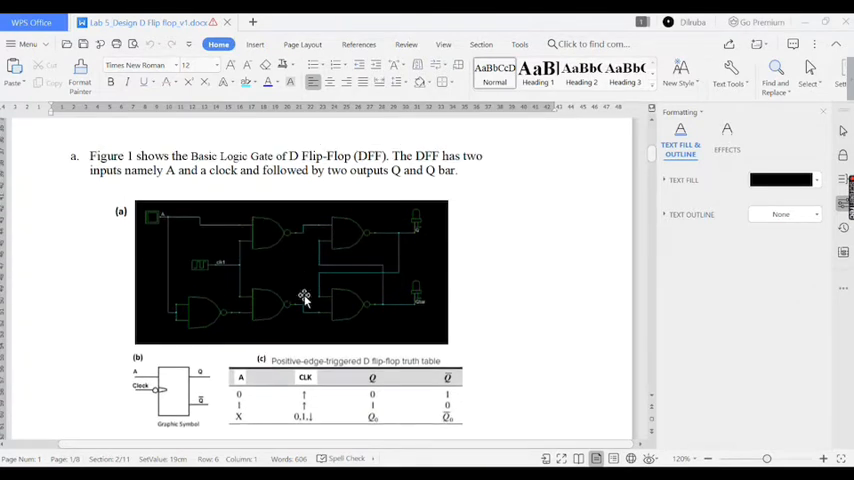
mouse_move(336, 268)
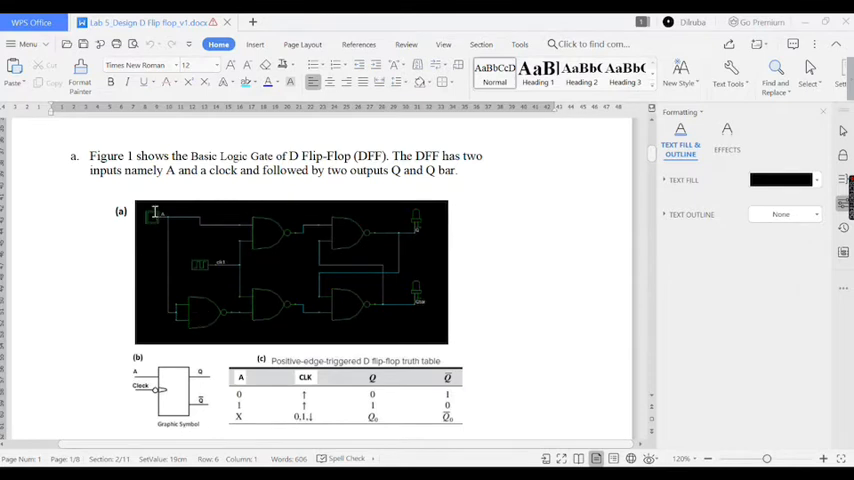
mouse_move(428, 344)
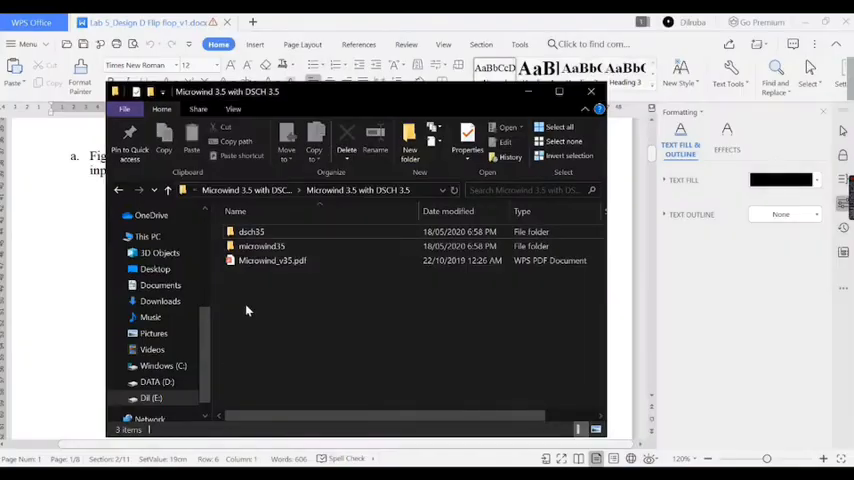
Launch Dsch35.exe from the dsch35 > Dsch35 install folder.
double_click(252, 232)
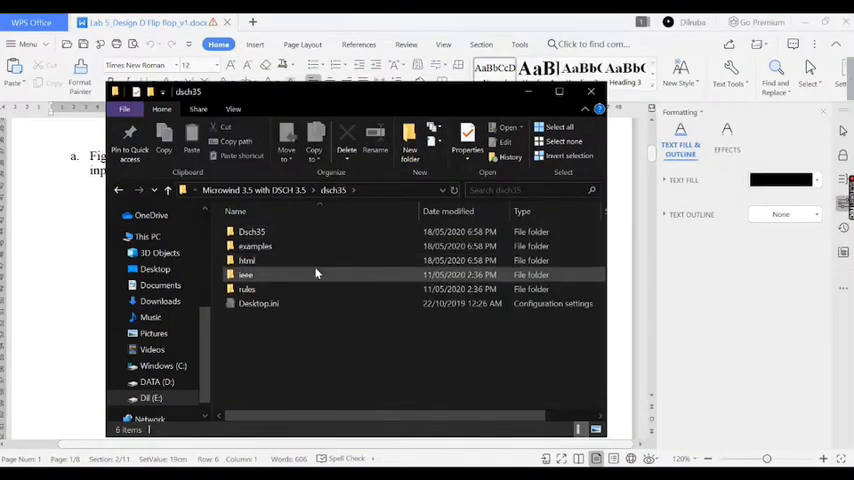
double_click(252, 232)
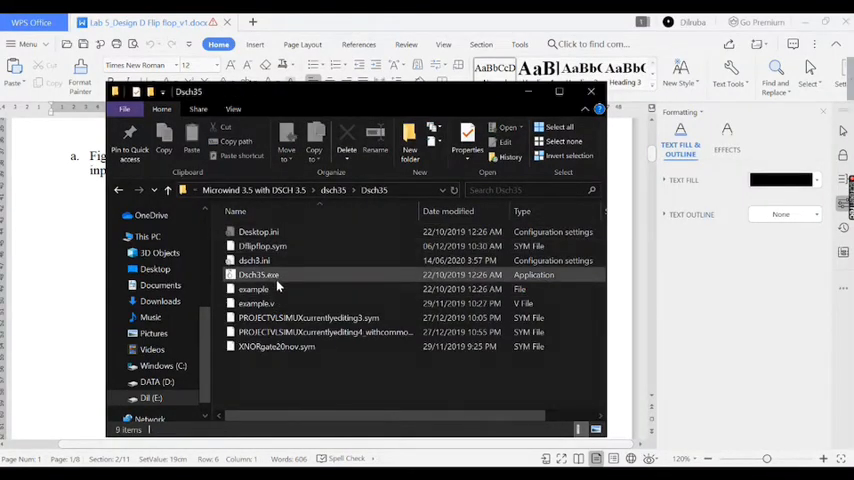
double_click(260, 274)
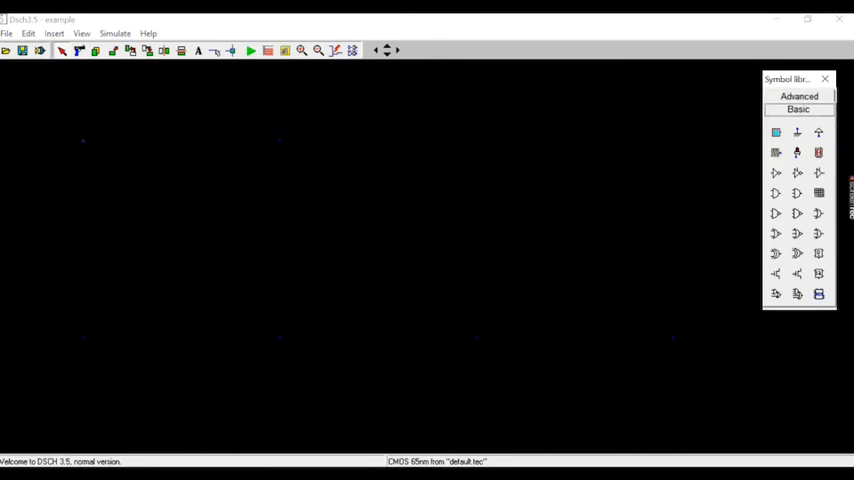
mouse_move(462, 152)
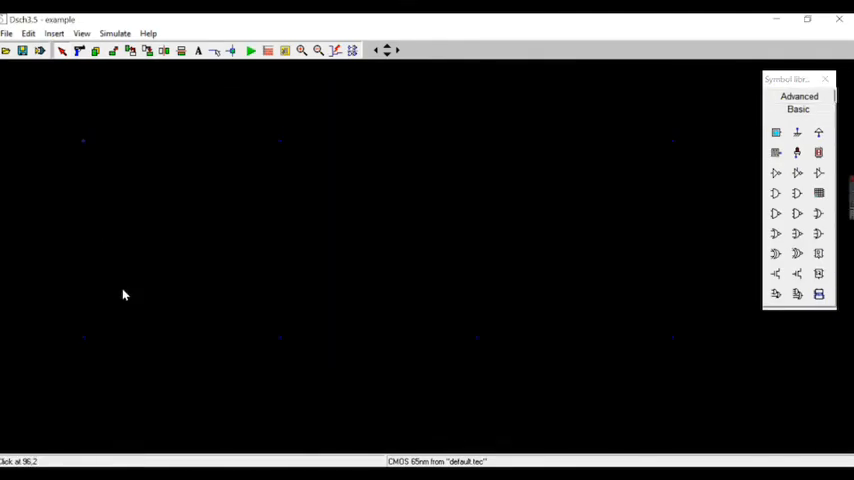
mouse_move(148, 124)
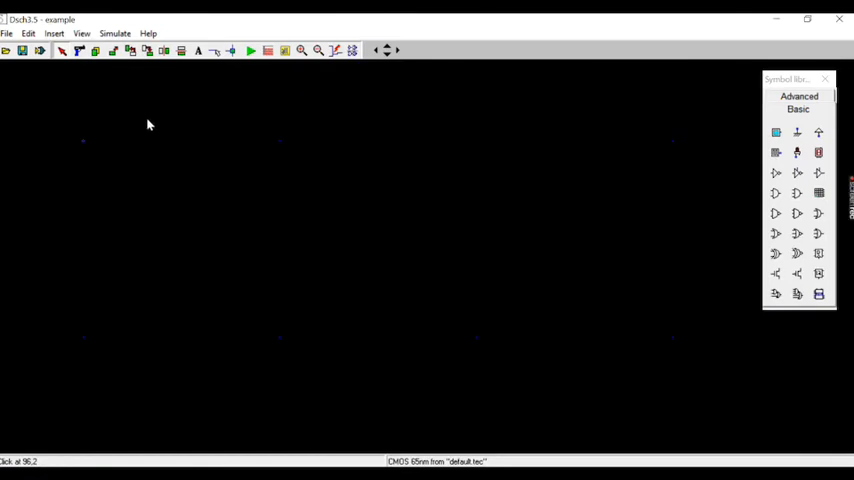
mouse_move(188, 172)
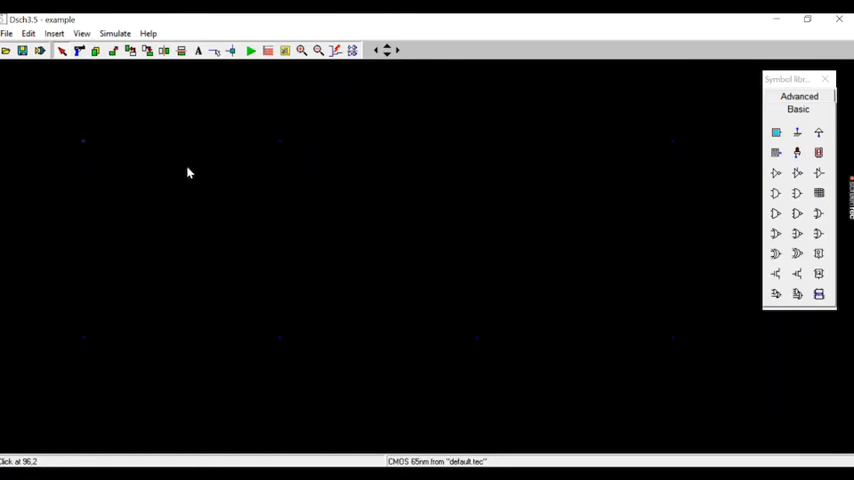
Select cmos06.tec as the foundry technology file.
left_click(8, 32)
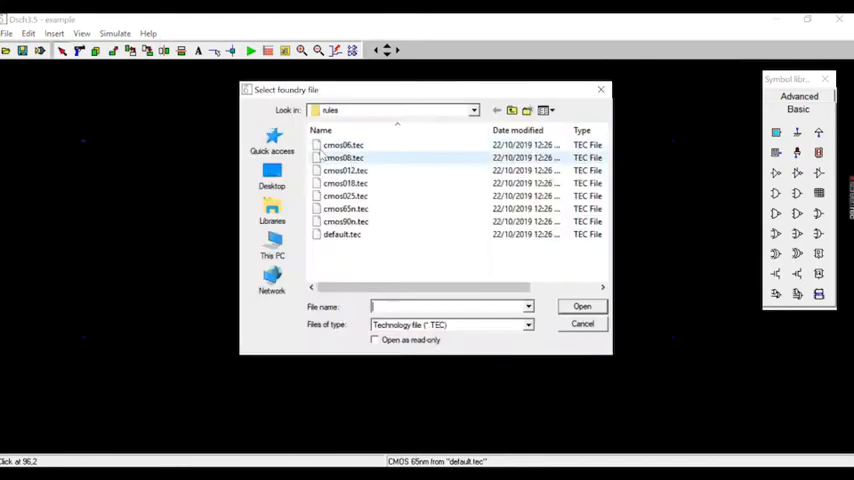
left_click(342, 144)
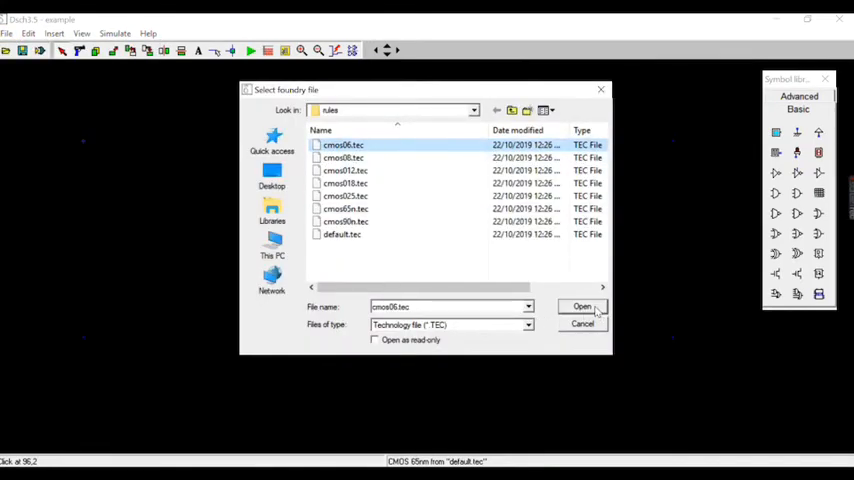
left_click(584, 308)
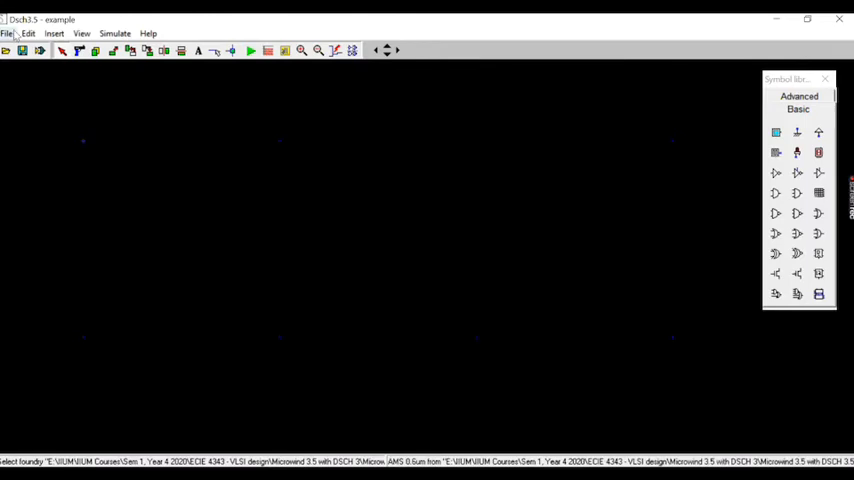
Save the schematic as DFF.sch in the Desktop's VLSI LAB 5 folder.
left_click(8, 32)
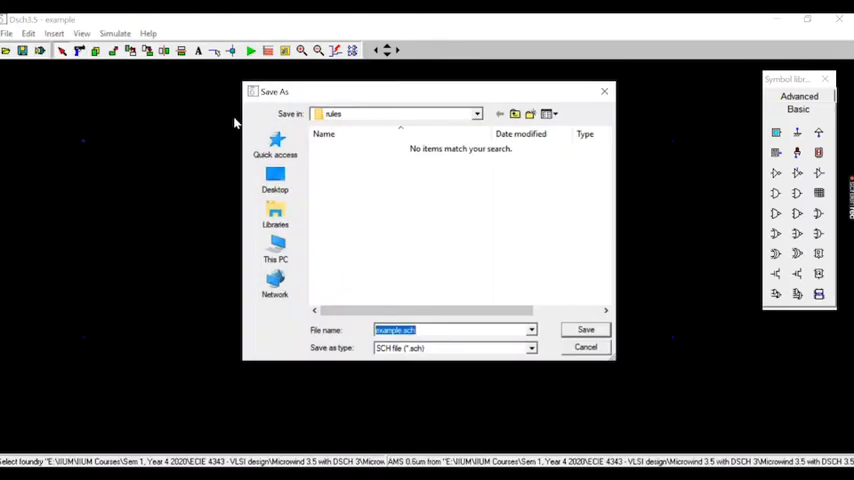
left_click(276, 180)
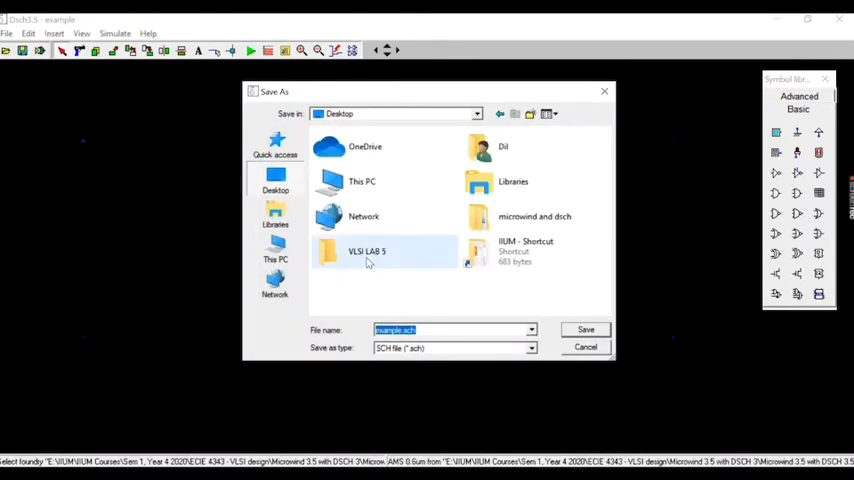
double_click(366, 252)
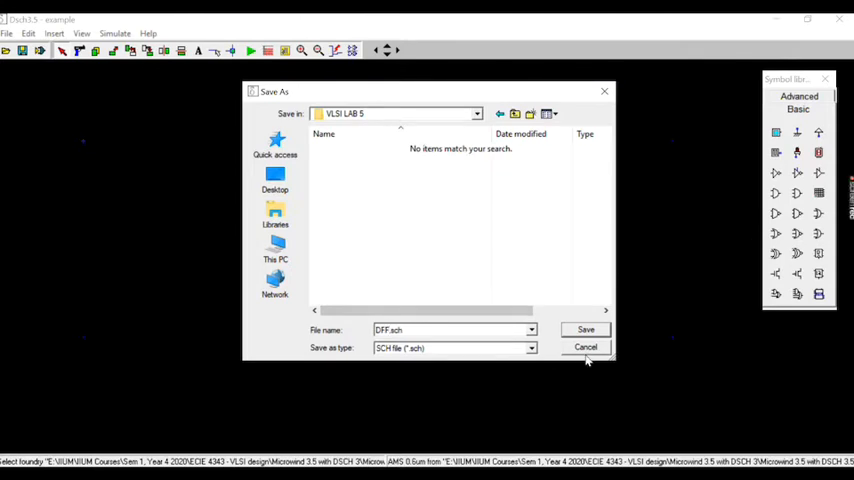
left_click(586, 330)
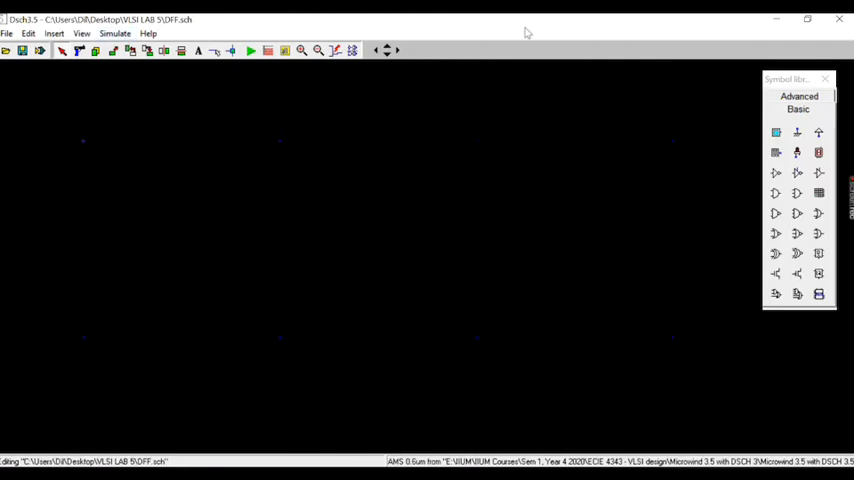
mouse_move(792, 216)
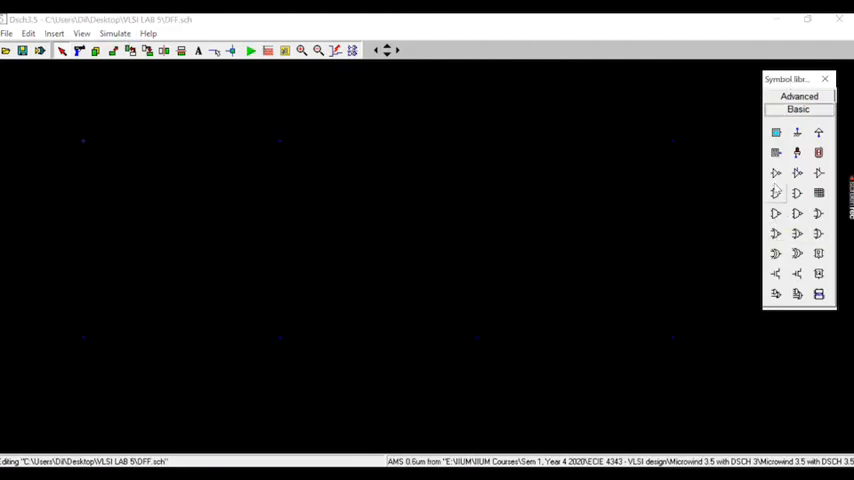
mouse_move(776, 212)
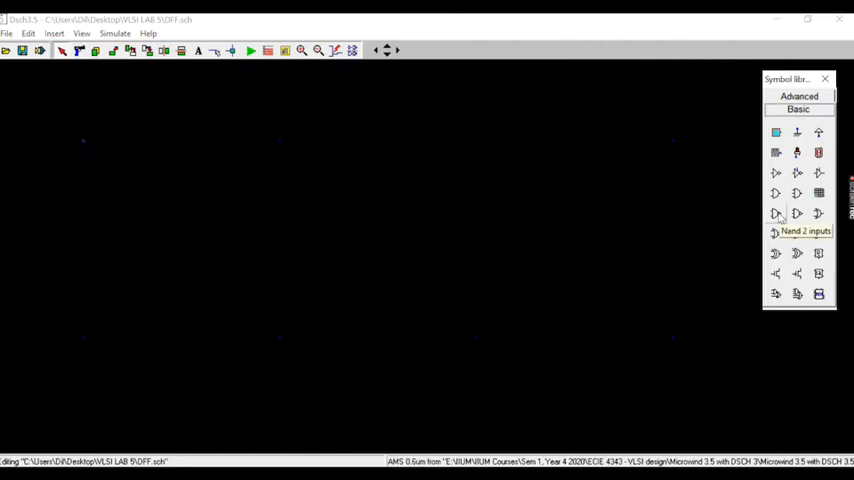
Place a two-input NAND gate from the Basic symbol library onto the canvas.
left_click(776, 212)
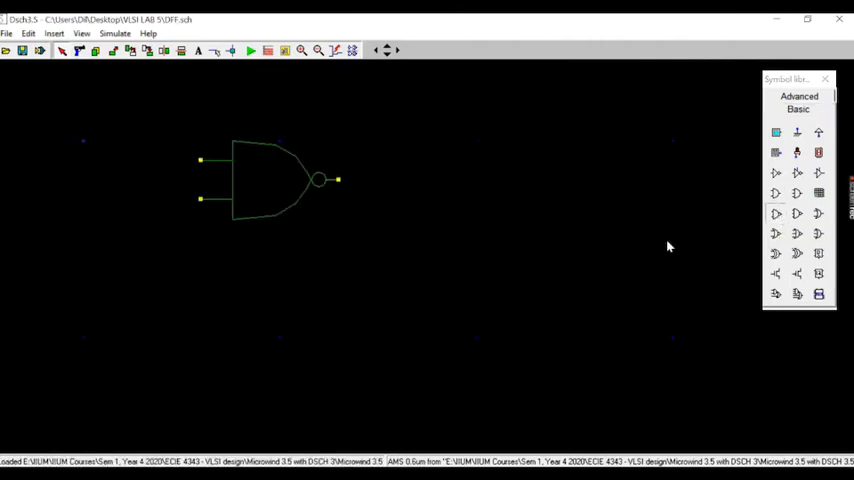
left_click_drag(200, 318, 340, 398)
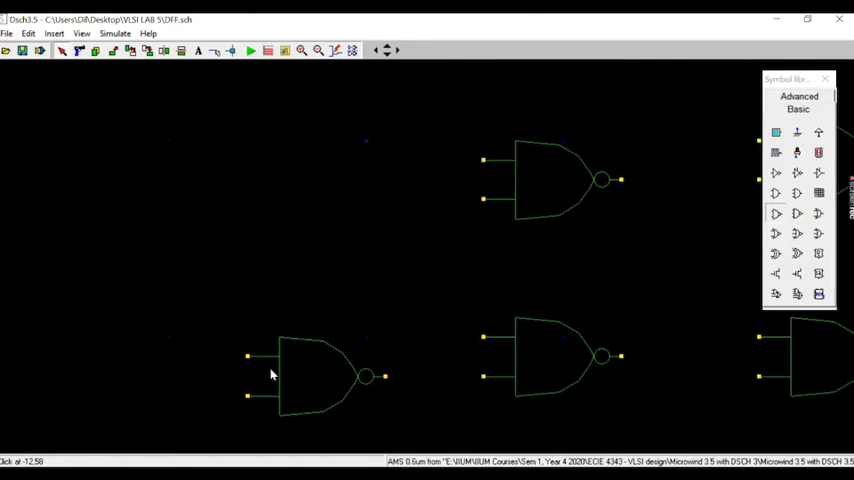
mouse_move(288, 422)
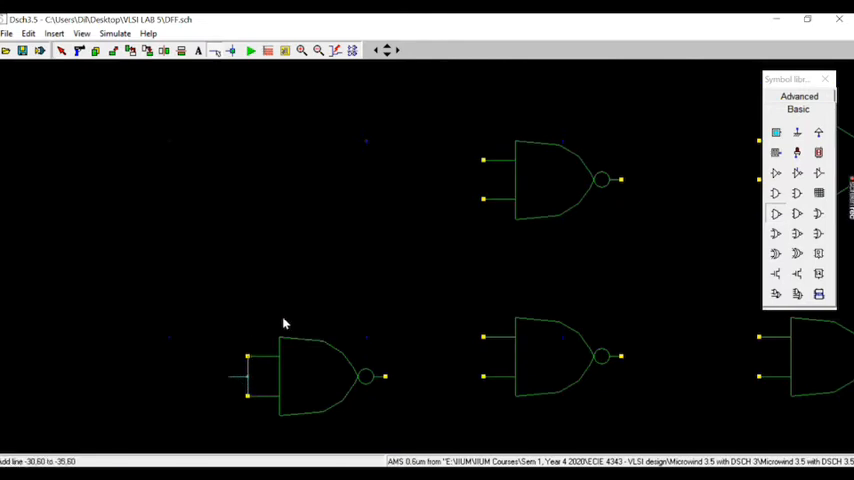
mouse_move(422, 36)
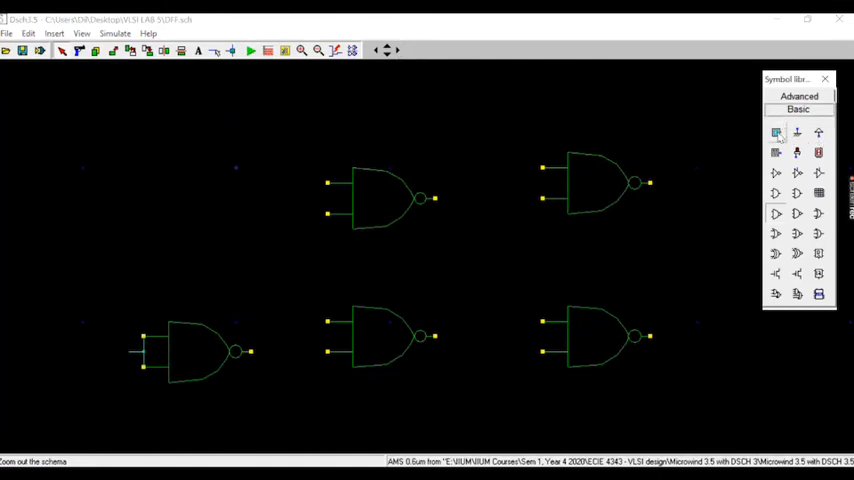
Place a button input named A at top left and a clock input clk1 near the centre.
left_click(776, 132)
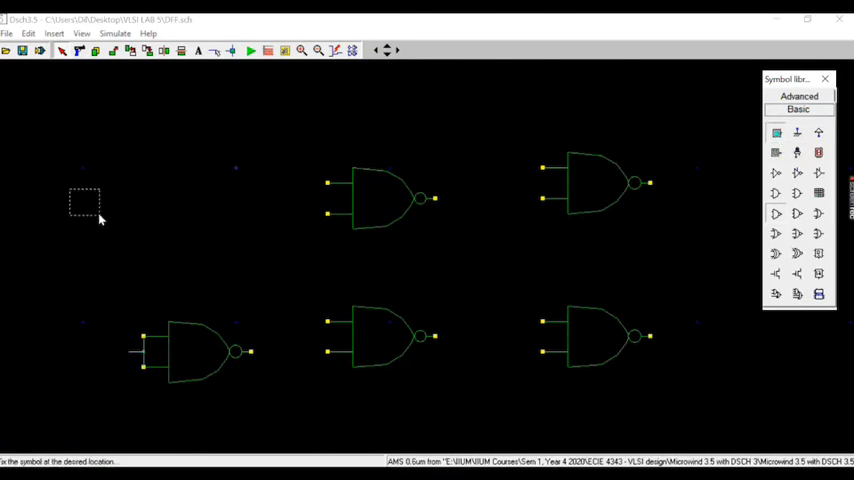
left_click(84, 184)
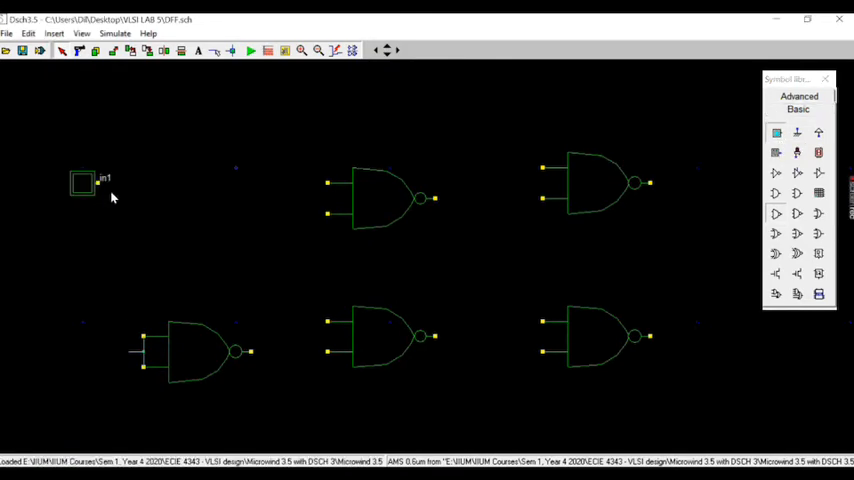
double_click(84, 184)
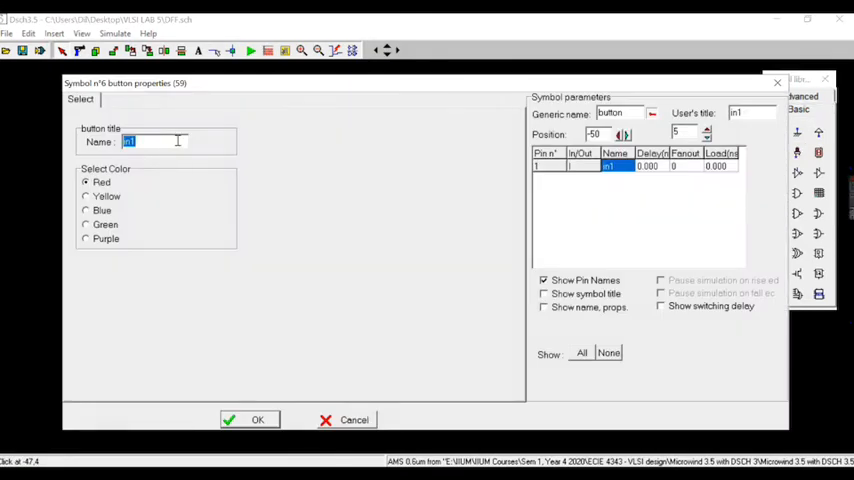
left_click(256, 420)
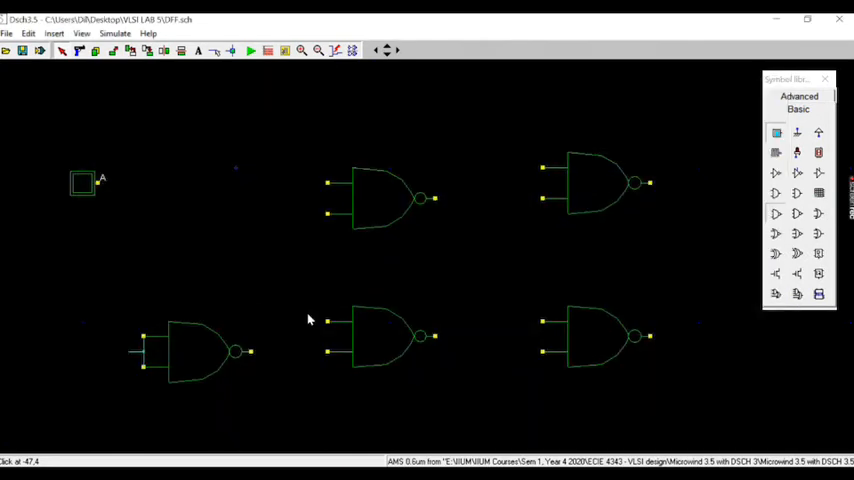
mouse_move(636, 292)
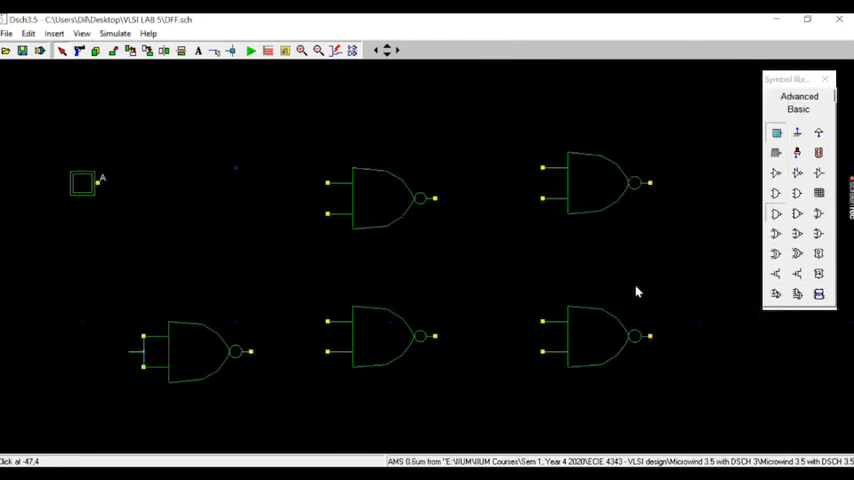
left_click(776, 152)
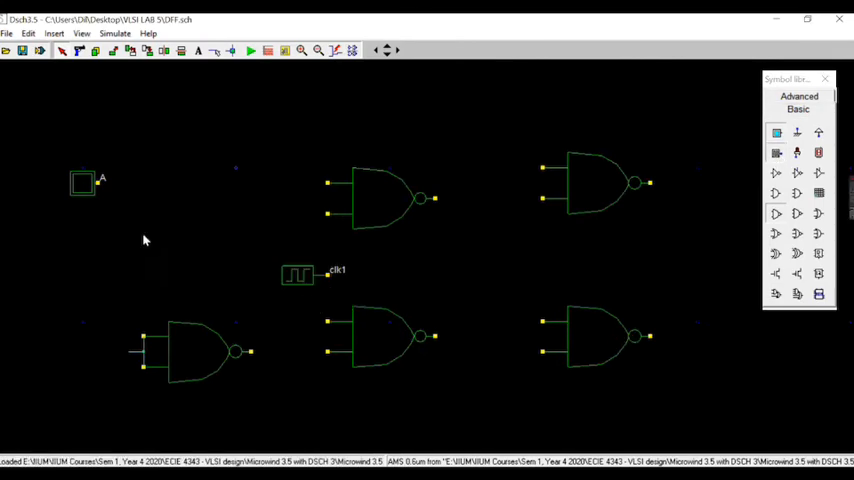
mouse_move(390, 50)
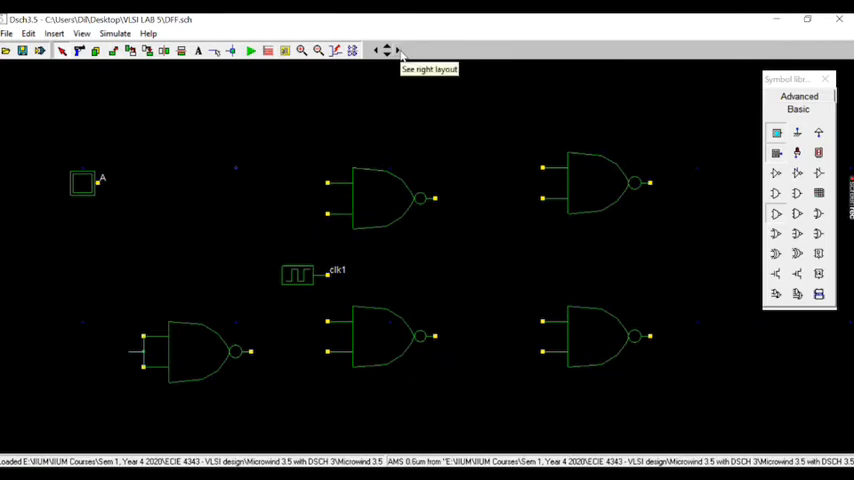
mouse_move(676, 196)
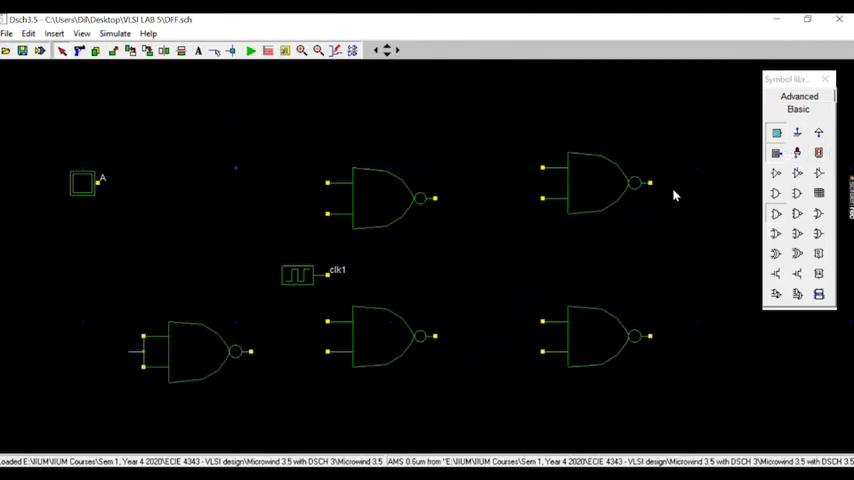
mouse_move(796, 152)
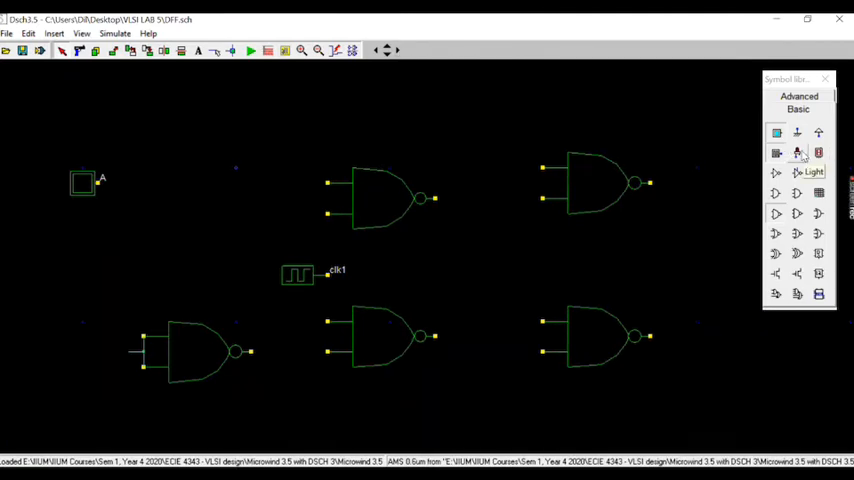
mouse_move(732, 188)
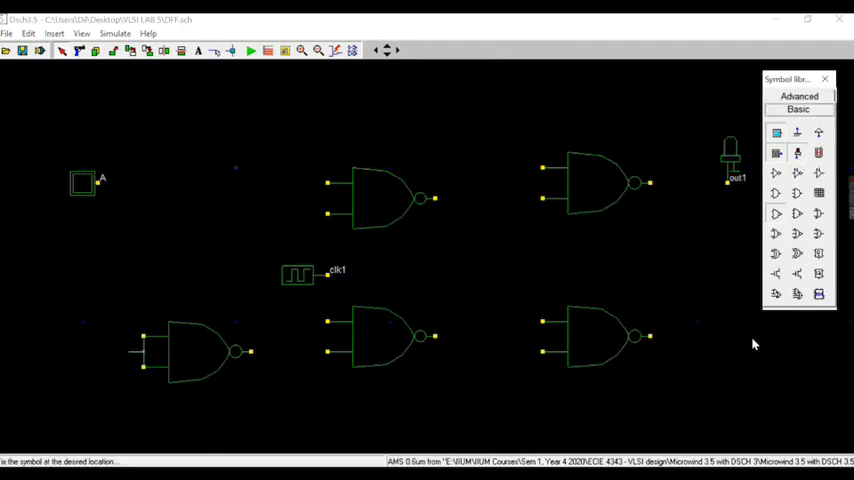
Place an output light on the right side and confirm its name.
left_click(728, 310)
type("Qb")
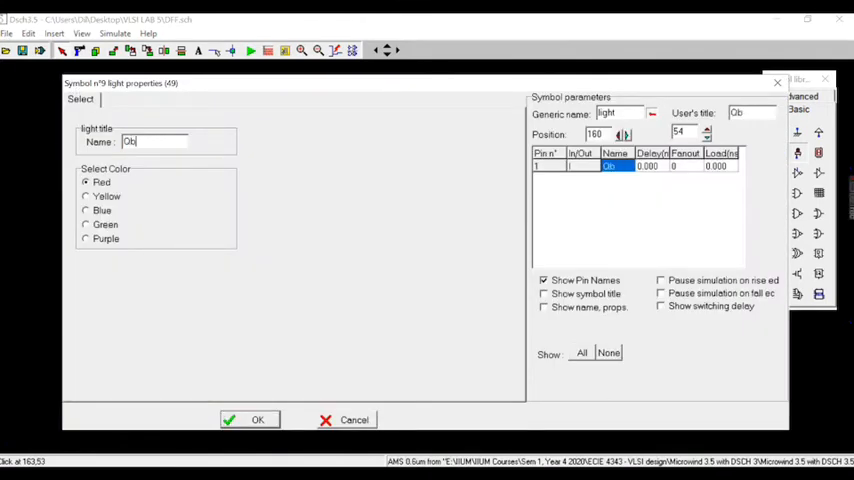
left_click(256, 420)
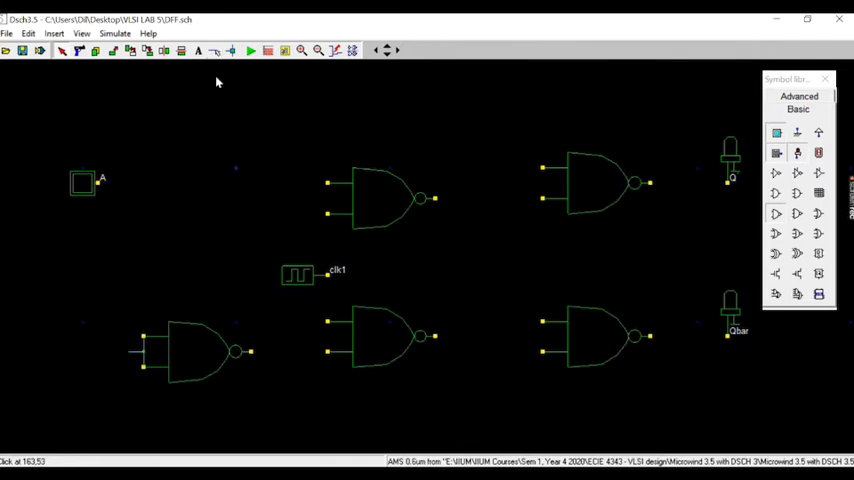
mouse_move(236, 76)
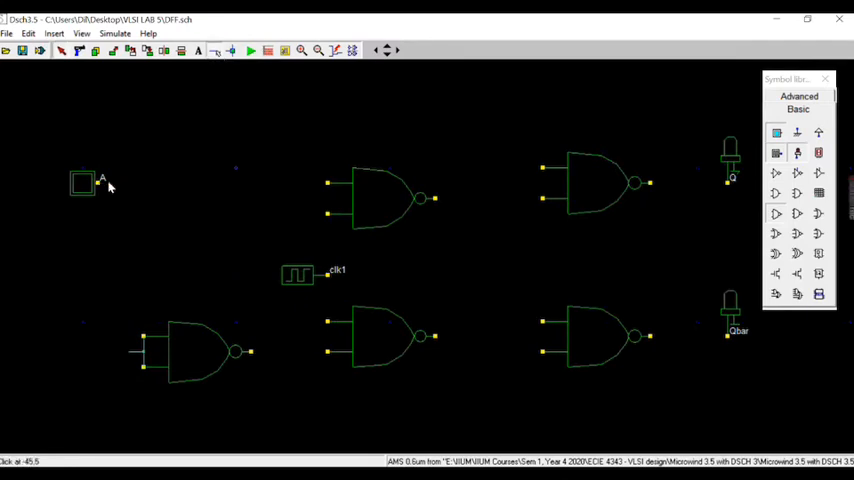
Wire A, the gate outputs and the latch to the Q/Qbar lights, then save the schematic.
left_click_drag(110, 184, 328, 184)
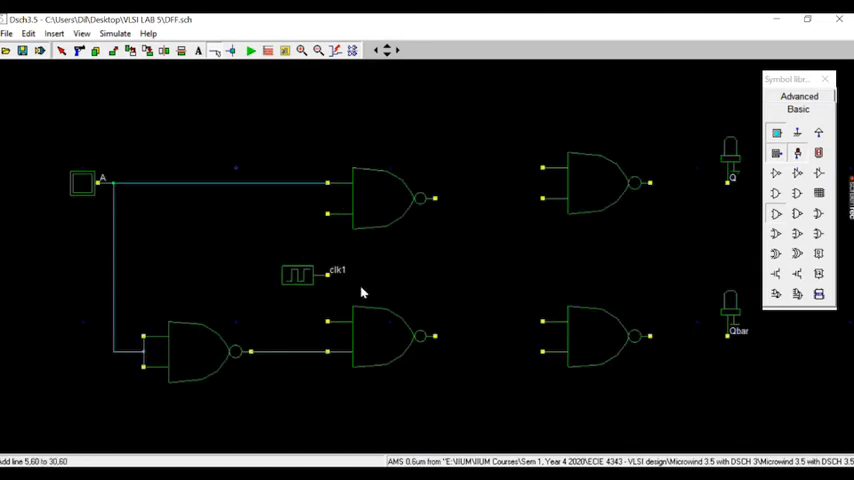
mouse_move(324, 242)
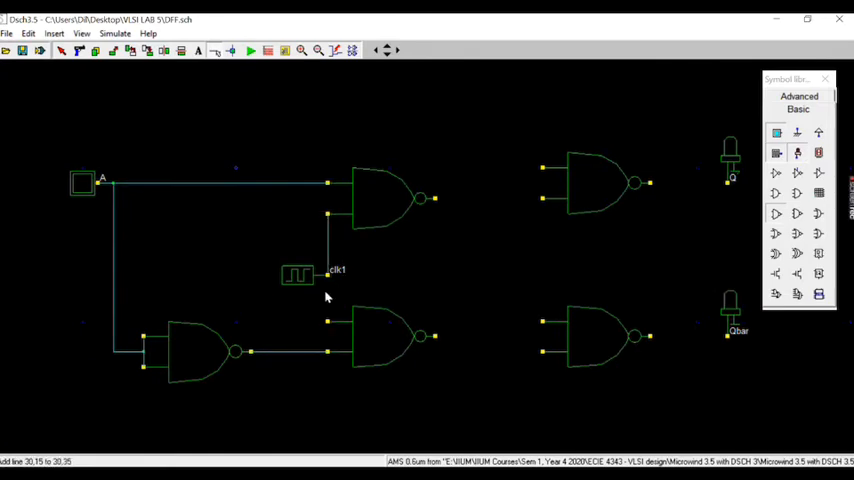
mouse_move(342, 296)
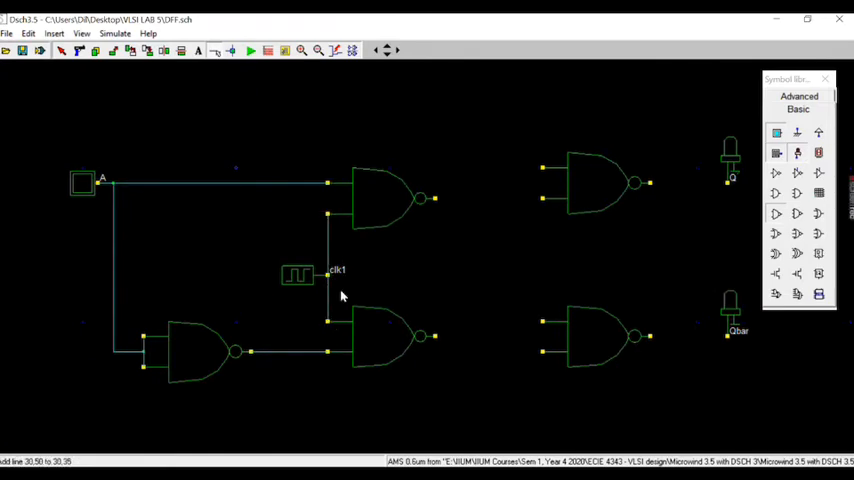
mouse_move(520, 108)
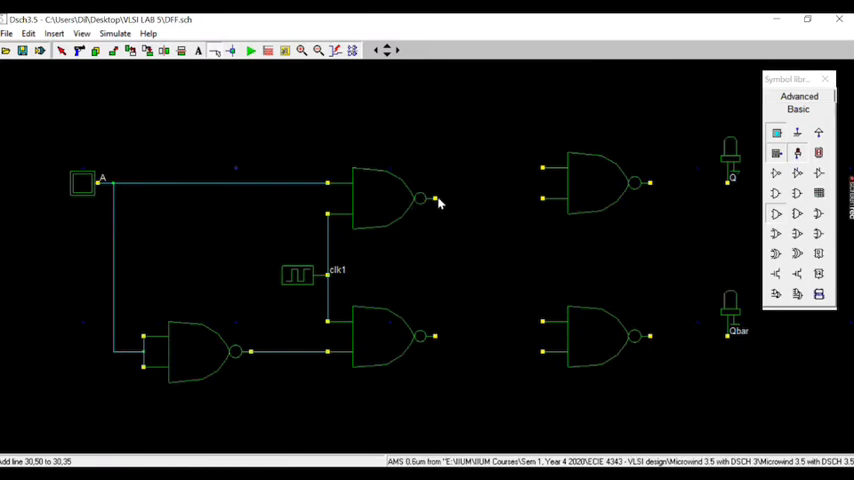
left_click_drag(420, 198, 480, 198)
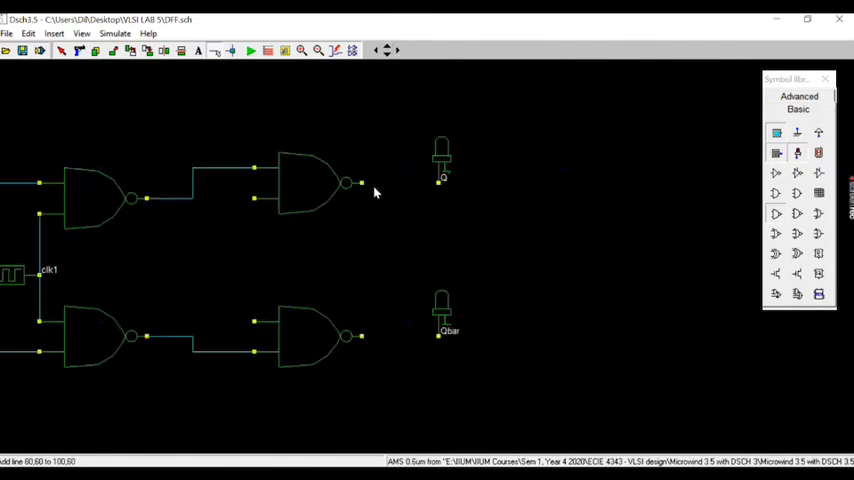
left_click_drag(362, 184, 440, 184)
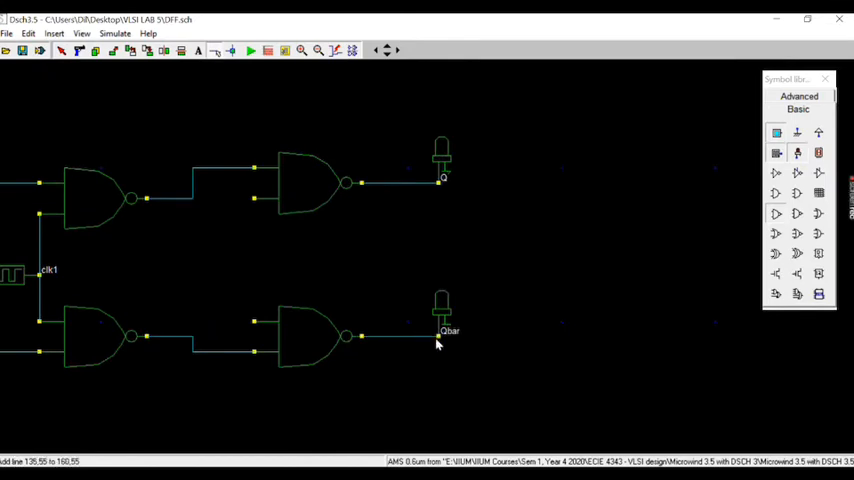
mouse_move(392, 188)
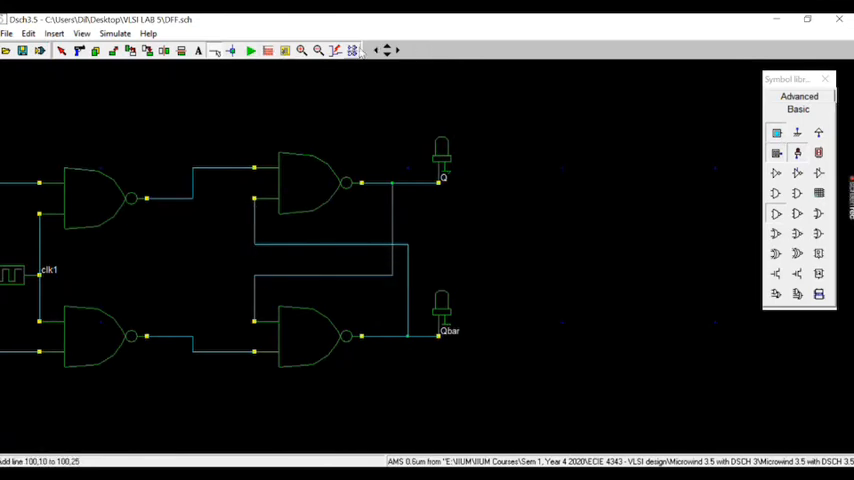
left_click(318, 50)
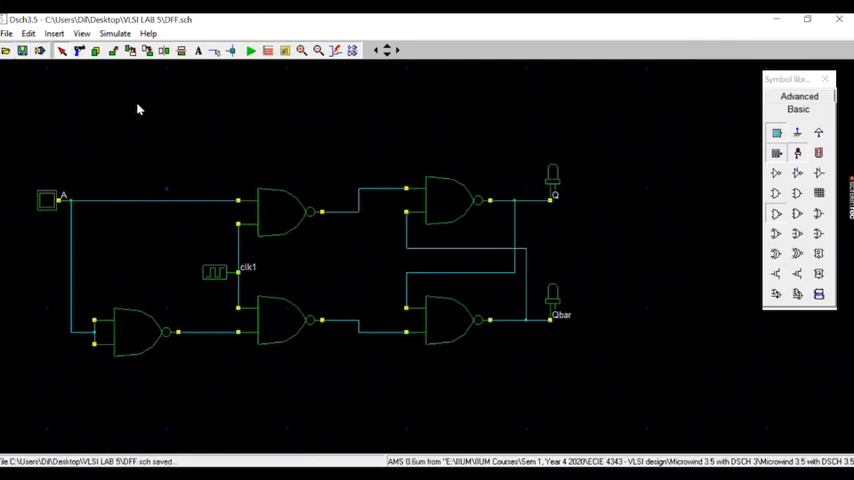
mouse_move(160, 96)
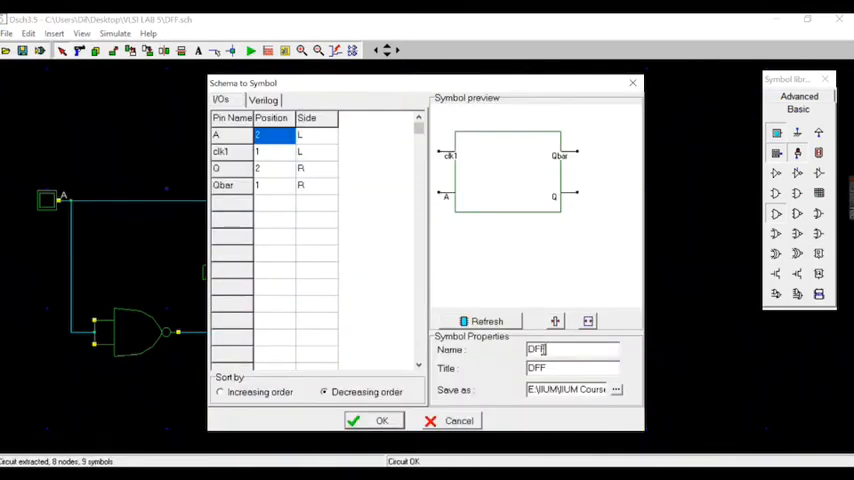
Create a symbol named DFF from the schematic, saved to the Desktop.
triple_click(570, 348)
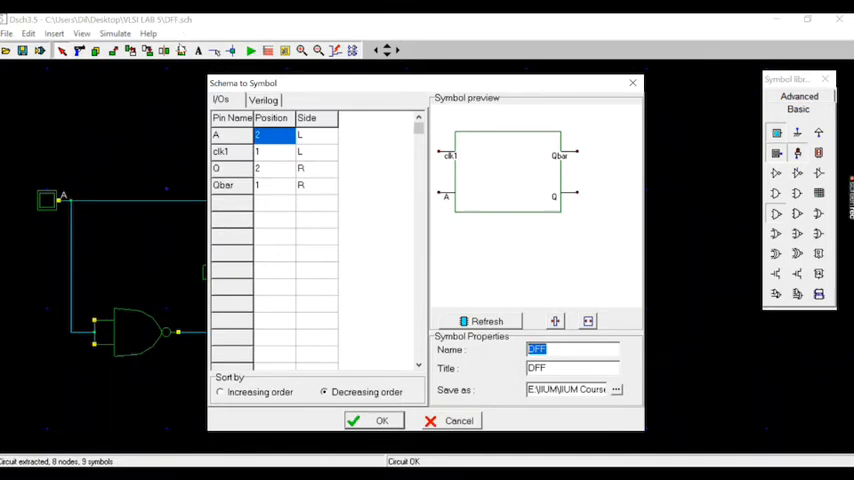
mouse_move(392, 232)
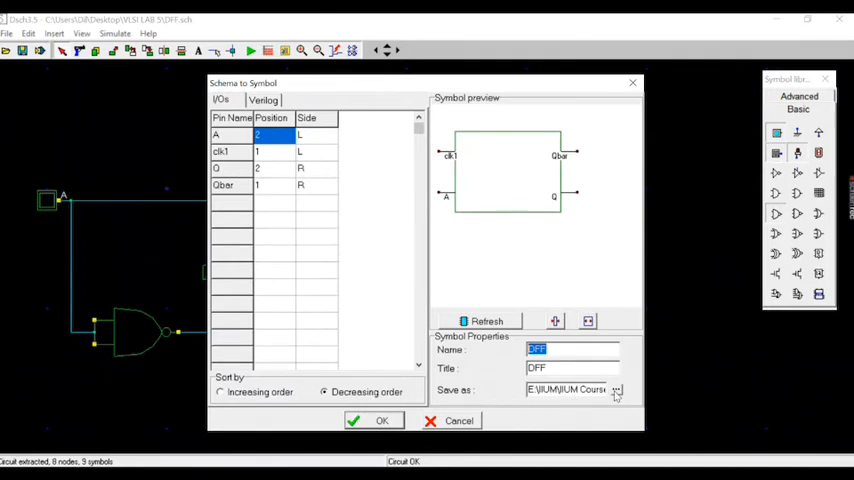
left_click(616, 388)
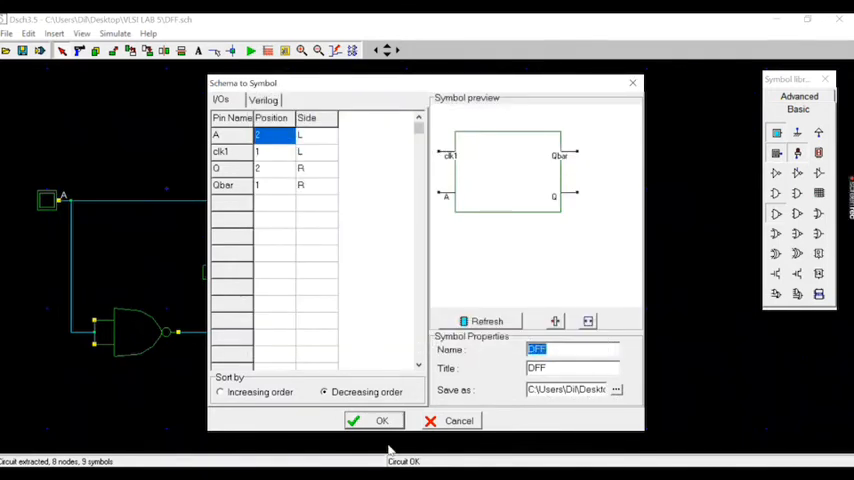
left_click(372, 420)
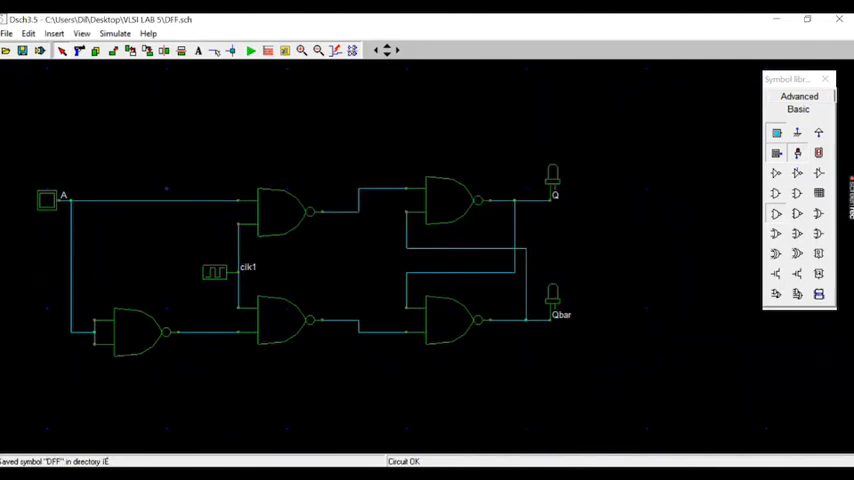
mouse_move(434, 400)
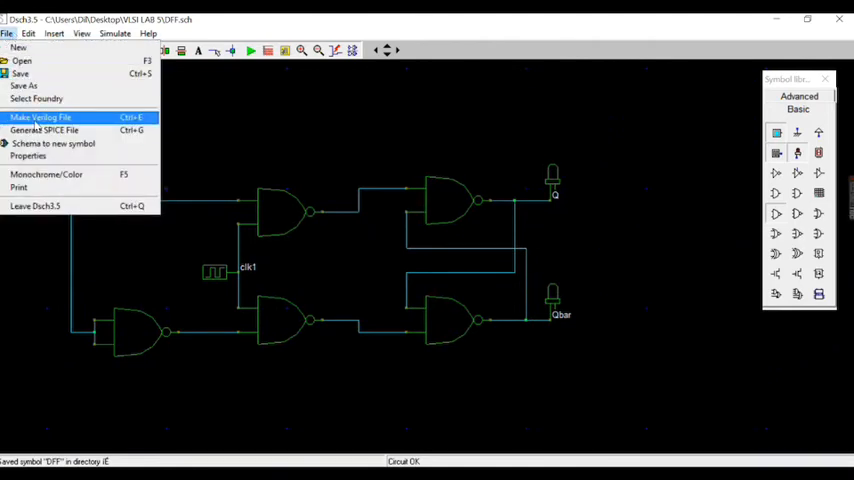
Write the Verilog netlist for module DFF to file and close the window.
left_click(40, 116)
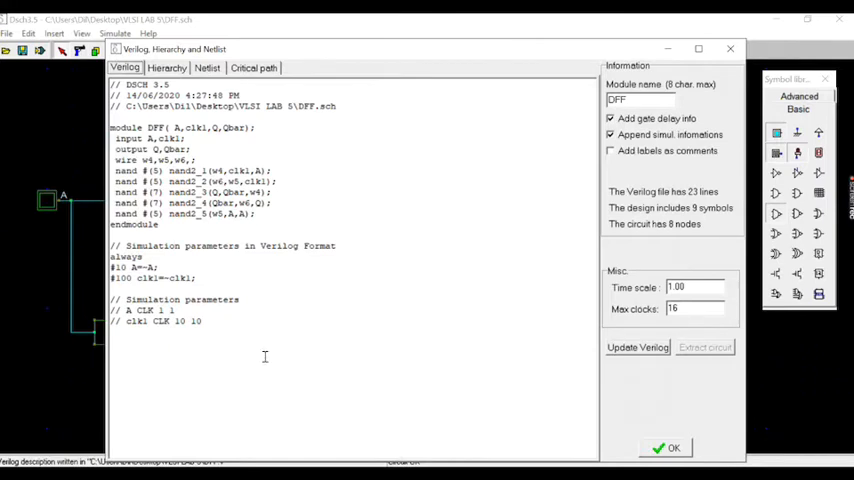
mouse_move(260, 318)
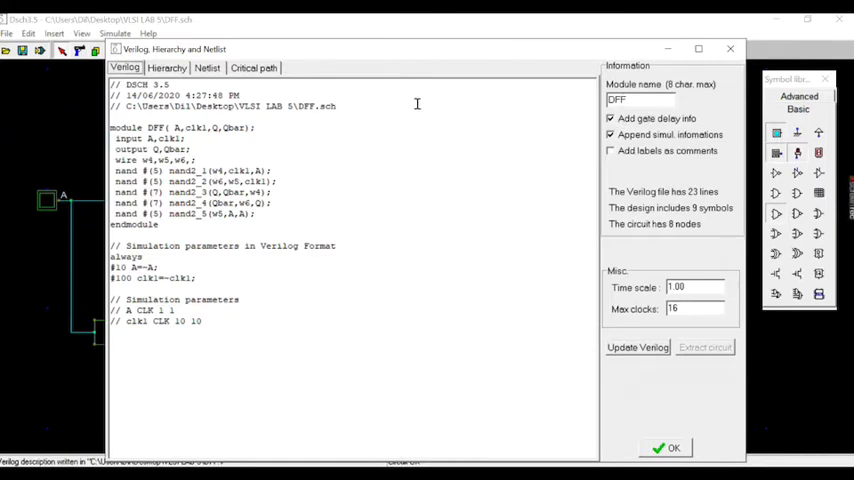
mouse_move(348, 84)
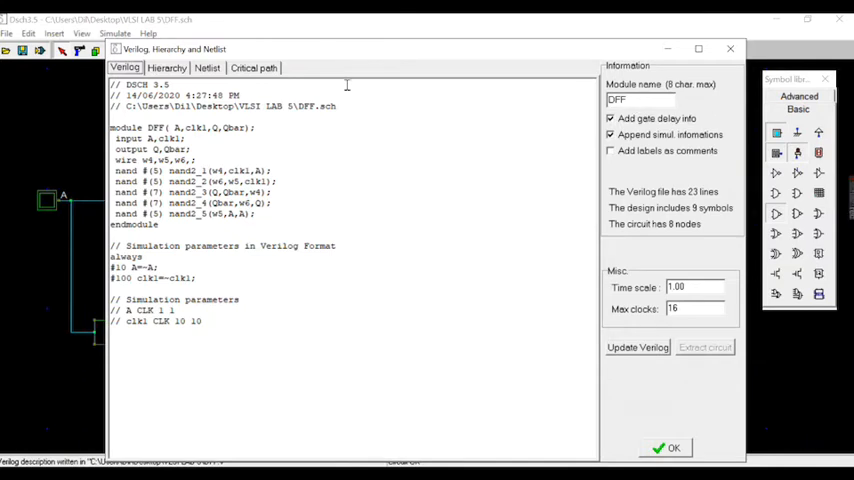
triple_click(640, 100)
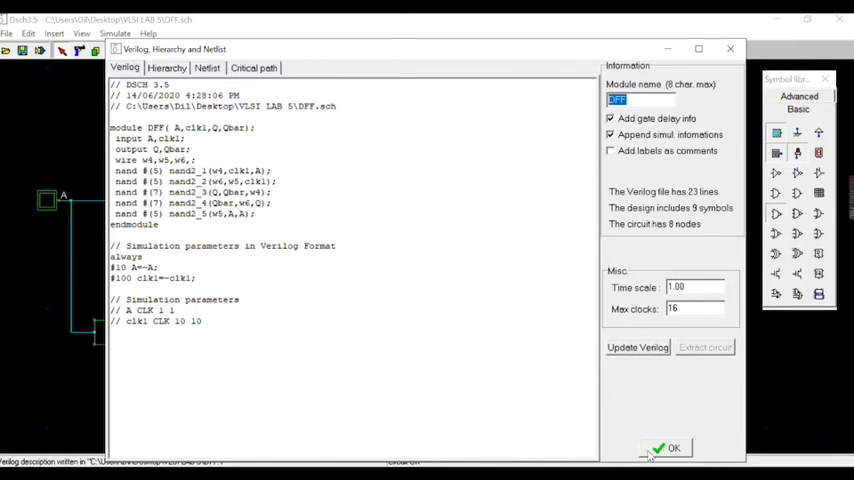
left_click(668, 448)
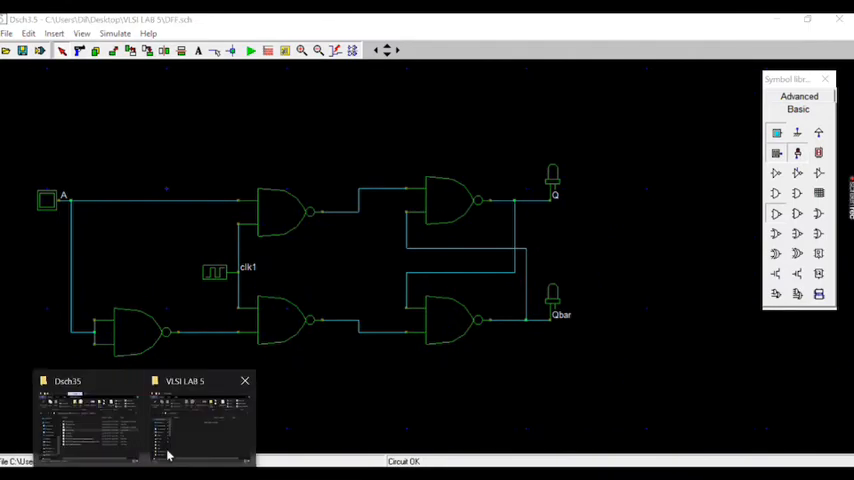
Launch microwind35.exe from the Microwind35 folder in File Explorer.
left_click(90, 416)
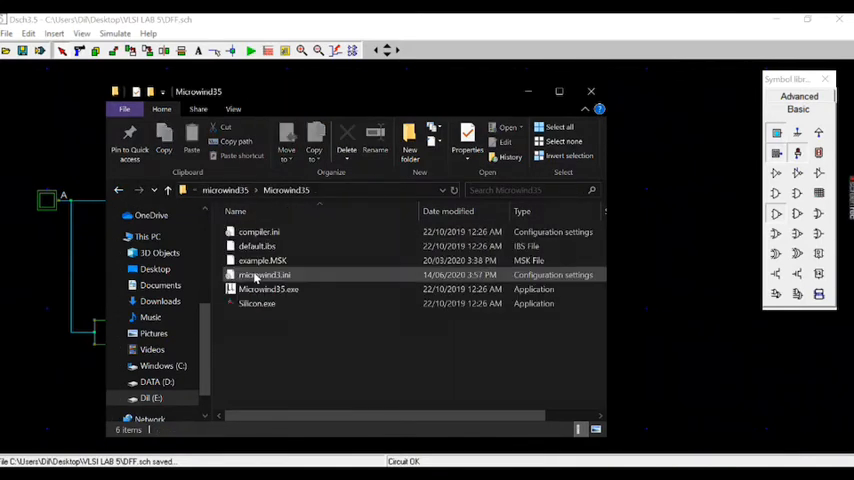
double_click(268, 288)
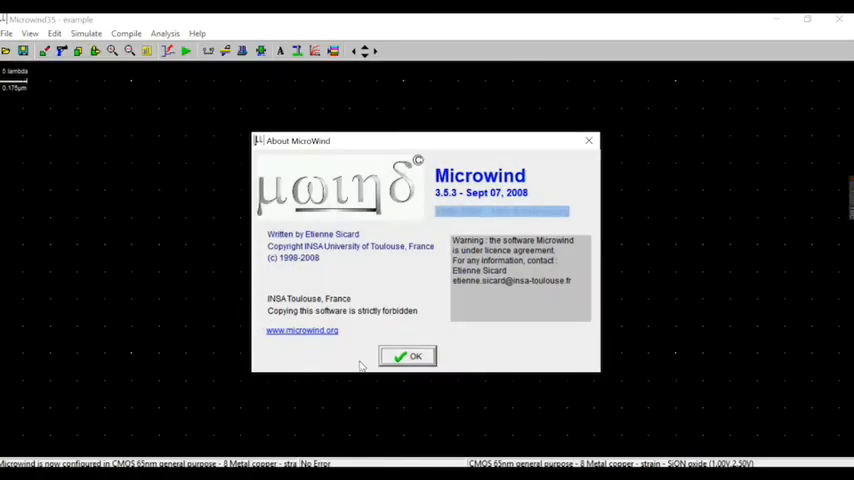
Select the 3-metal CMOS rule file as the working foundry technology.
left_click(408, 356)
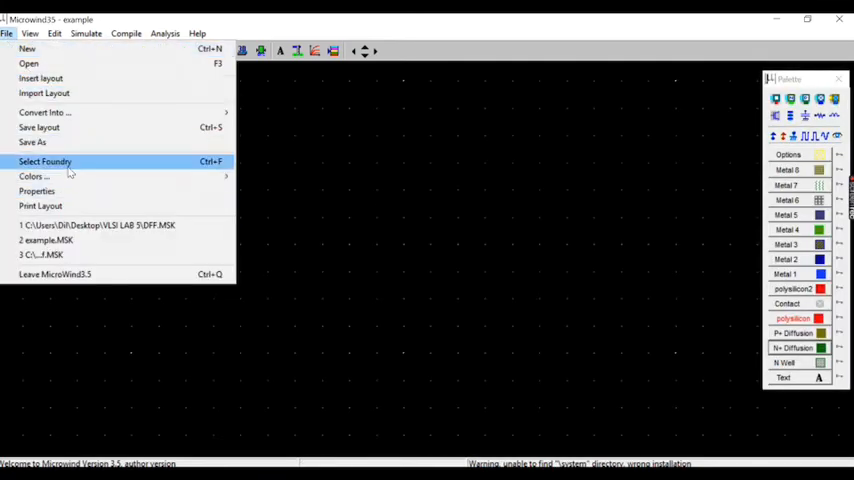
left_click(44, 160)
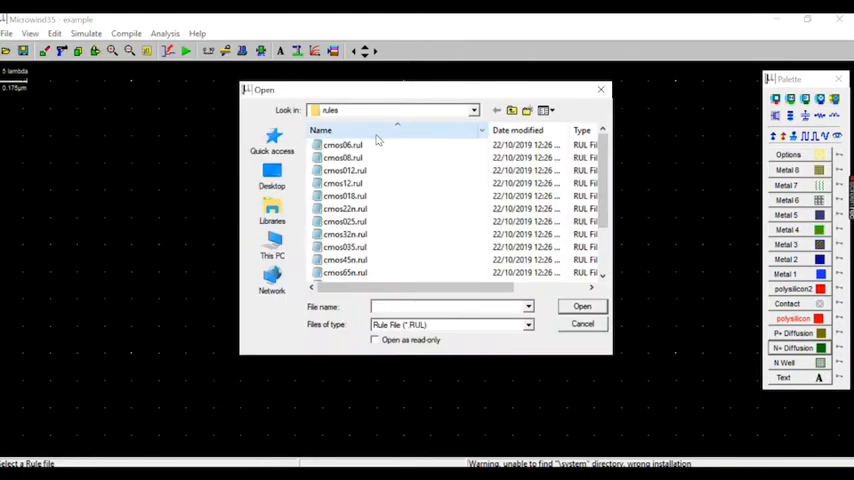
left_click(344, 144)
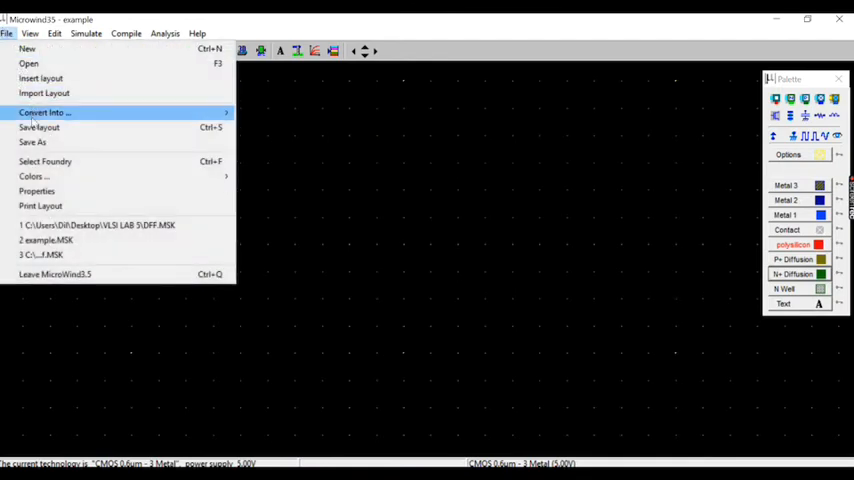
Save the layout as DFF in the VLSI LAB 5 folder.
left_click(32, 142)
type("DFF")
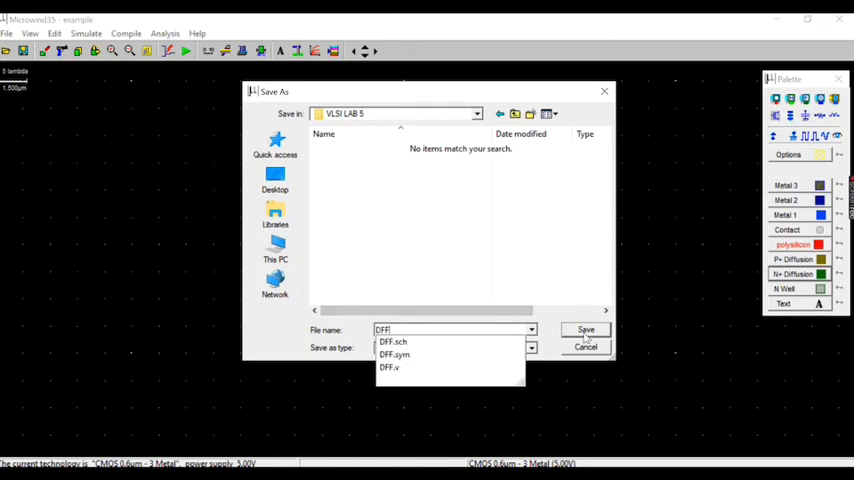
left_click(584, 330)
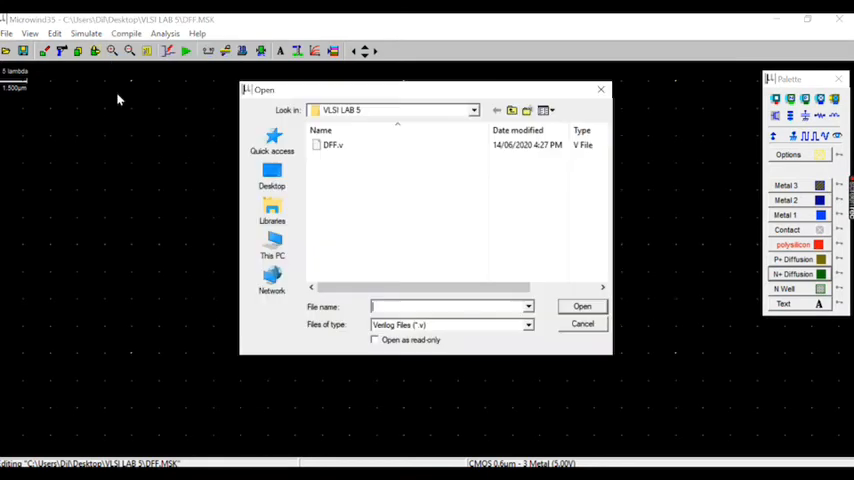
Load the DFF.v Verilog netlist and compile it into the D flip-flop transistor layout.
left_click(332, 144)
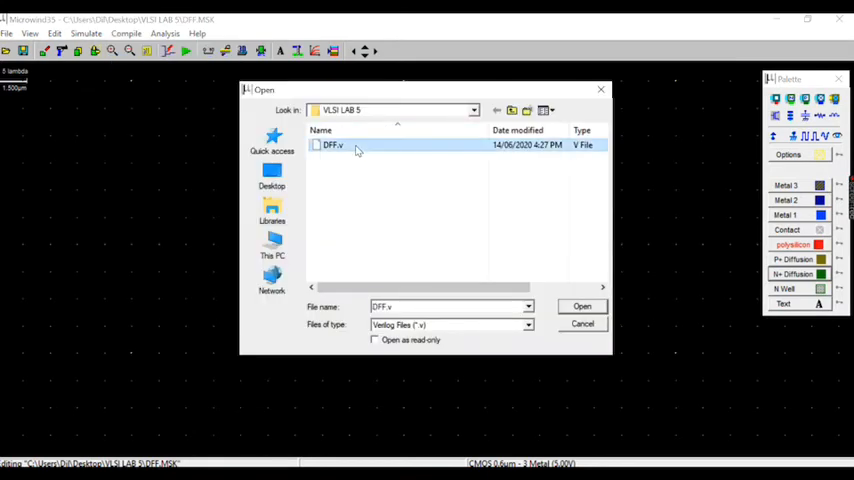
left_click(582, 306)
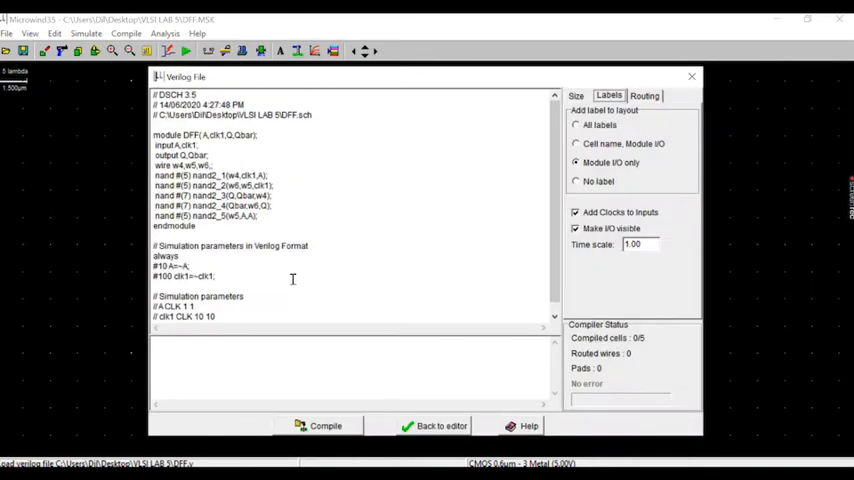
left_click(324, 424)
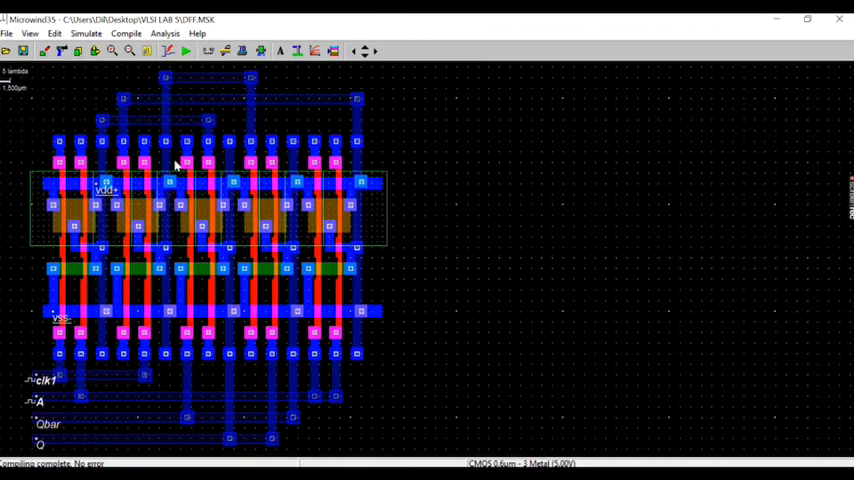
mouse_move(328, 184)
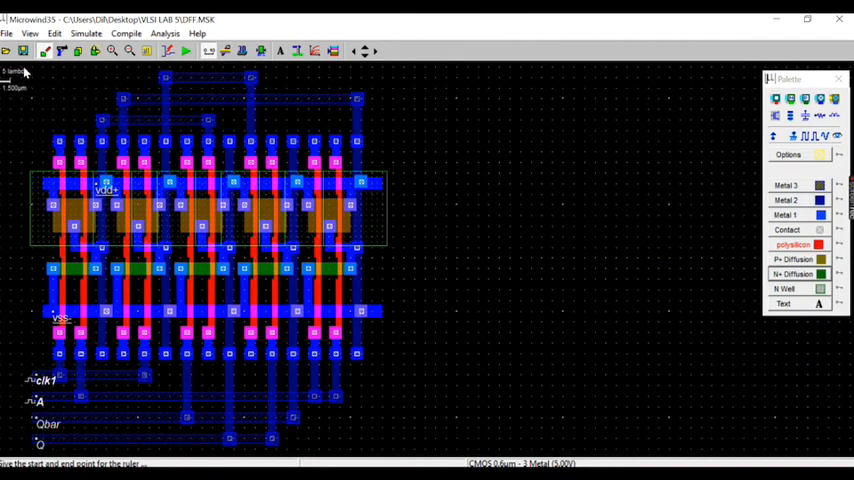
mouse_move(118, 204)
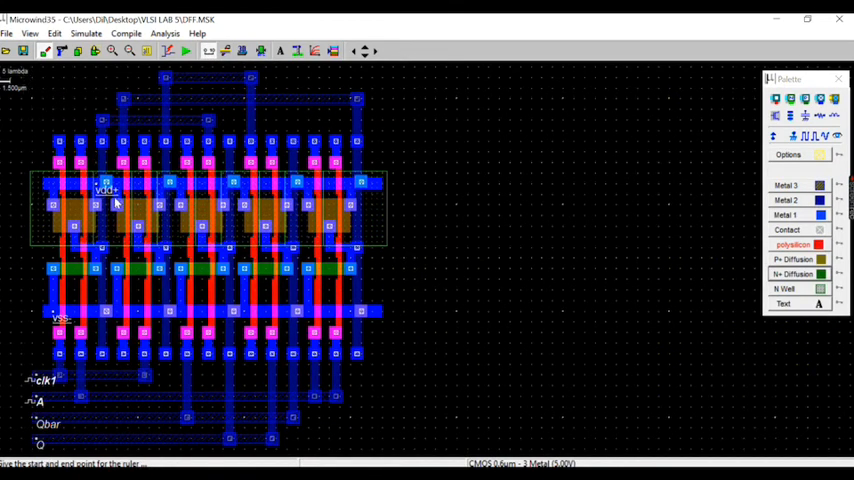
mouse_move(370, 452)
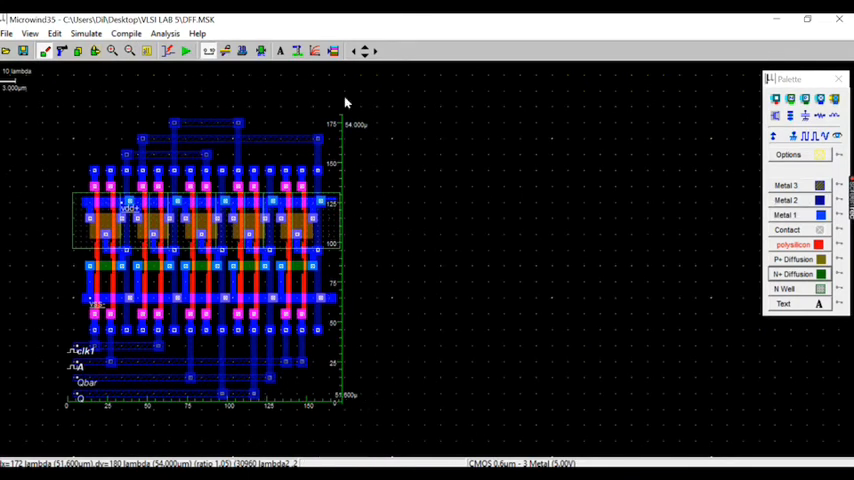
mouse_move(422, 188)
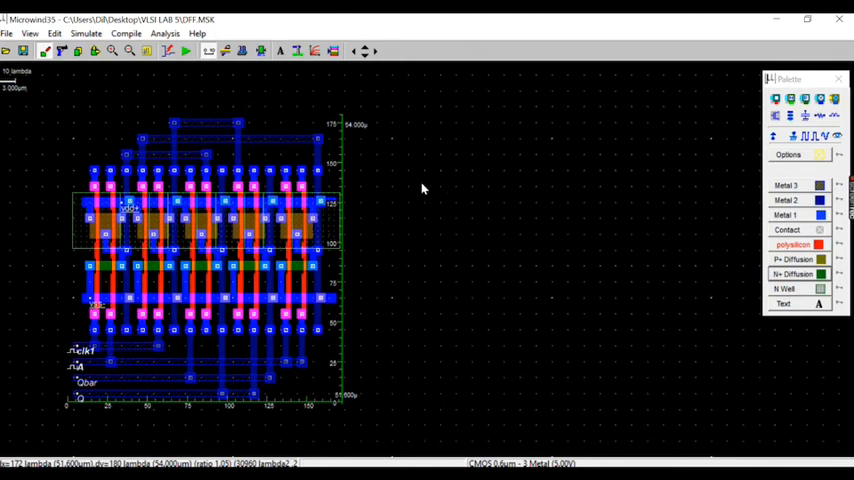
mouse_move(280, 340)
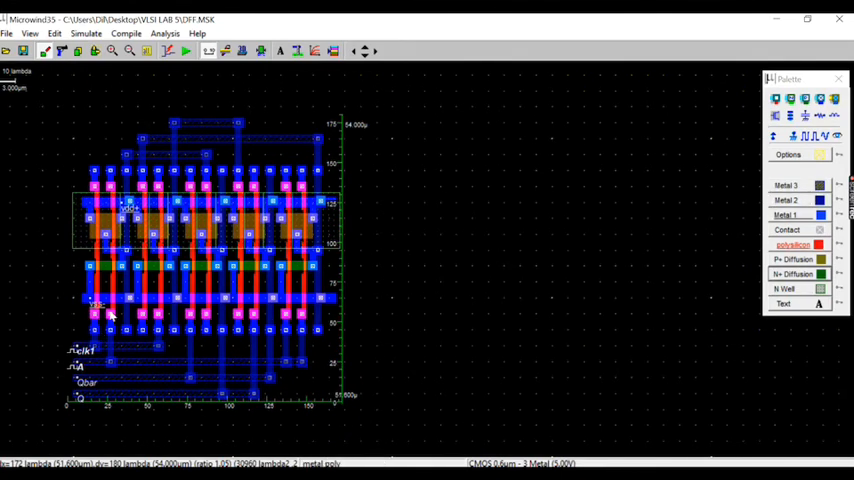
mouse_move(184, 360)
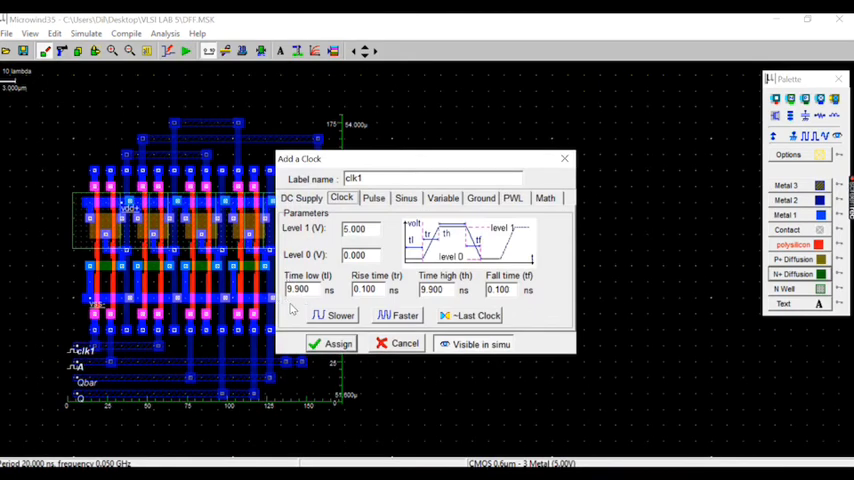
Make the clk1 clock faster with 4.9 ns low and high times and assign it.
left_click(400, 316)
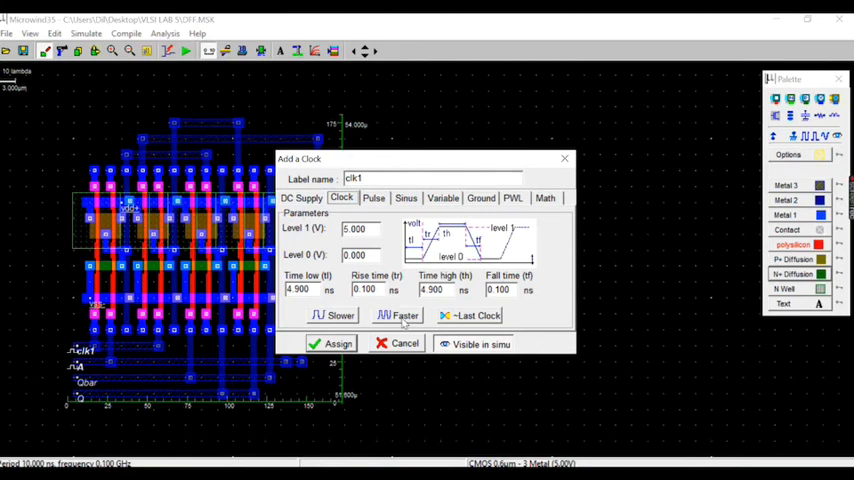
left_click(396, 316)
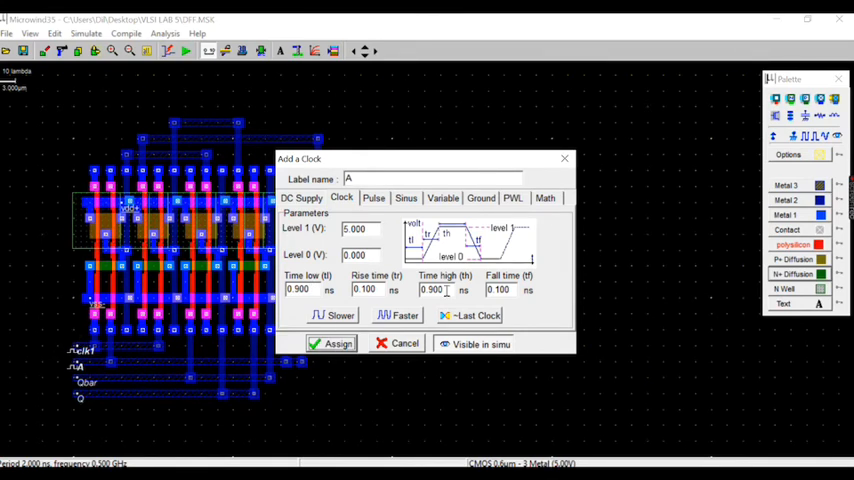
Give input A 4.8 ns low and high times and assign the stimulus.
triple_click(298, 288)
type("4.8")
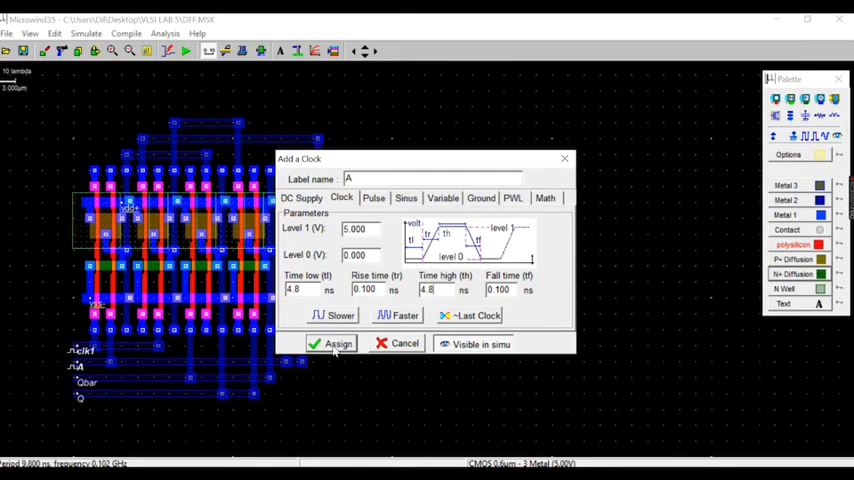
left_click(332, 344)
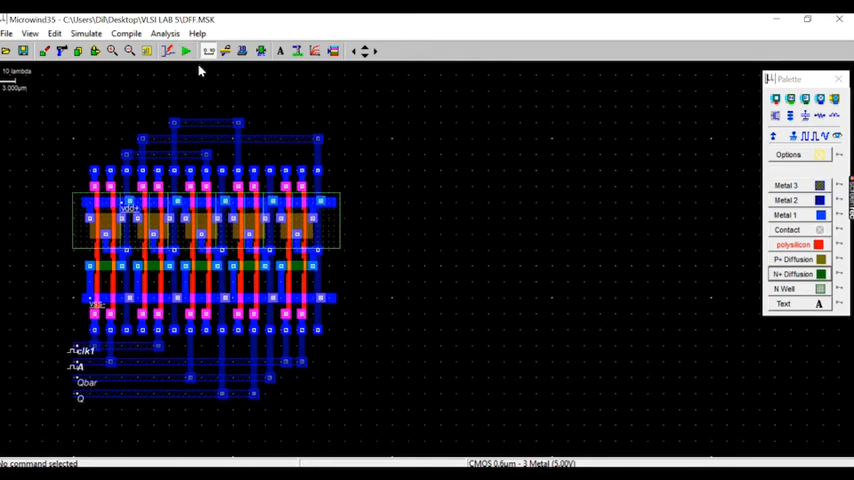
mouse_move(184, 76)
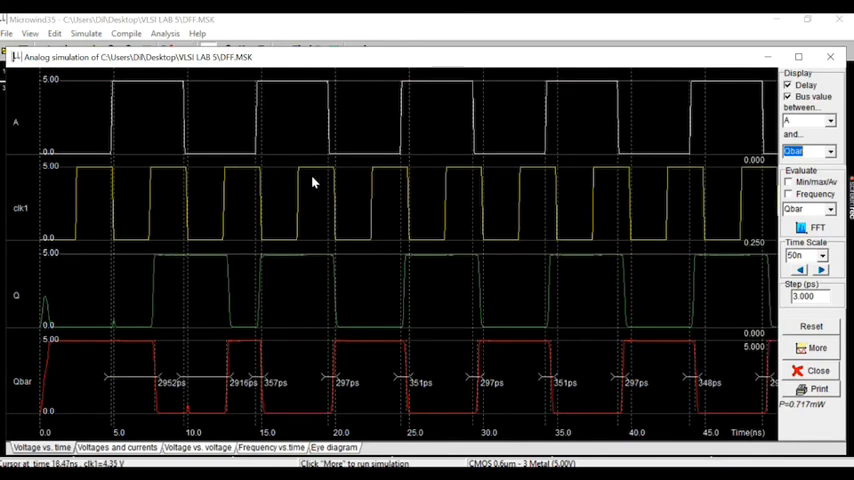
mouse_move(324, 178)
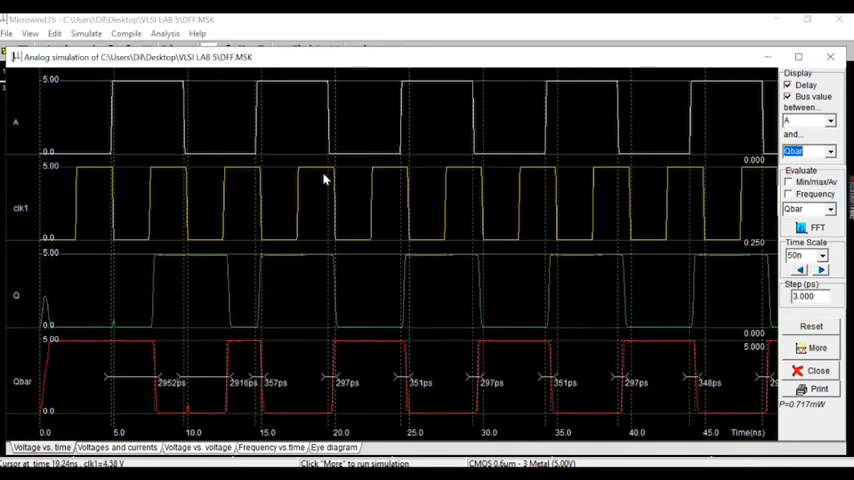
mouse_move(44, 192)
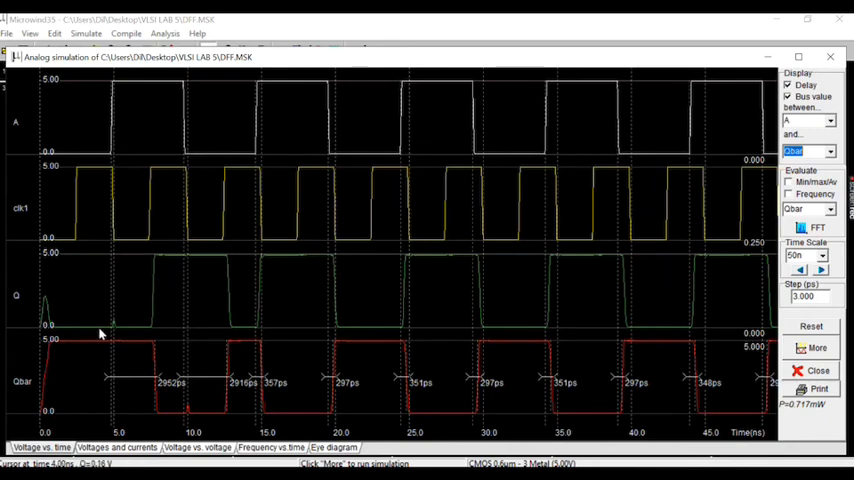
mouse_move(70, 170)
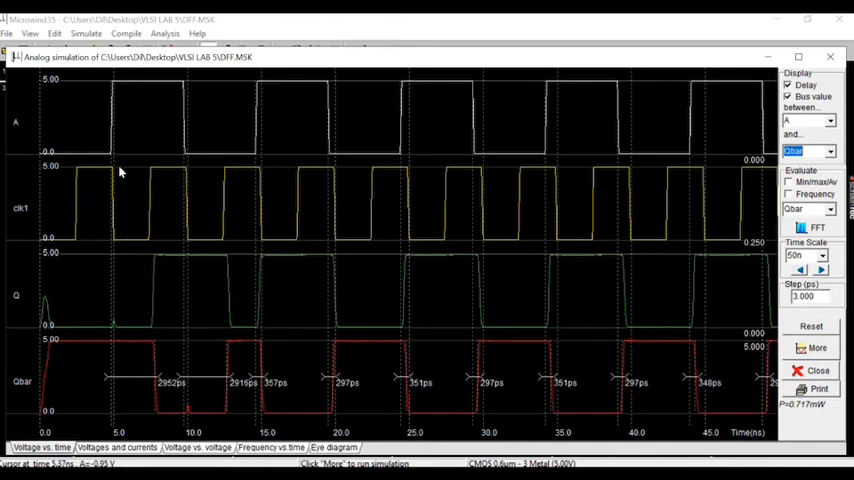
mouse_move(52, 170)
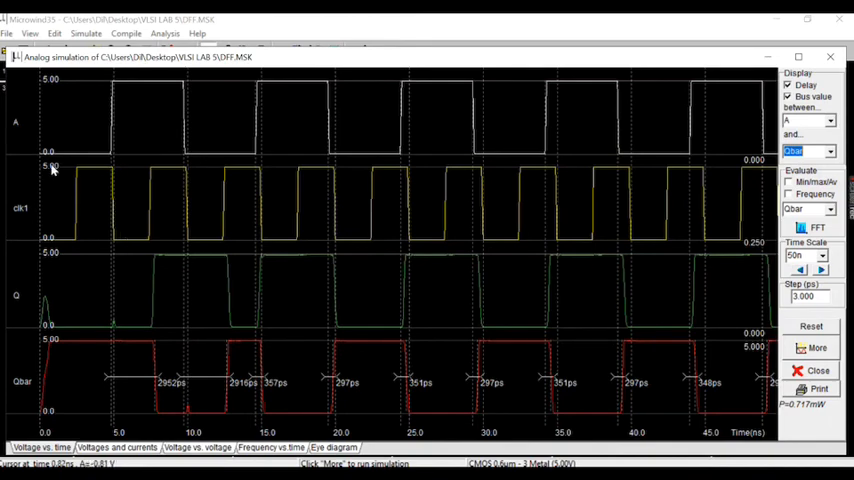
mouse_move(144, 304)
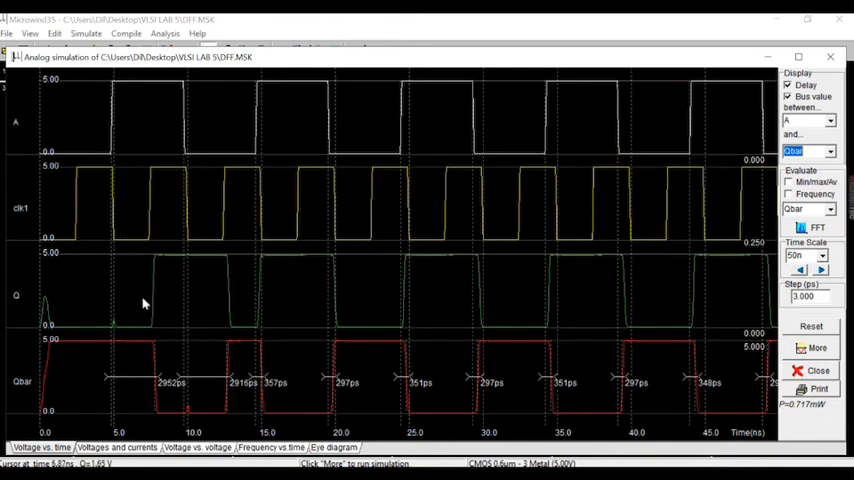
mouse_move(162, 228)
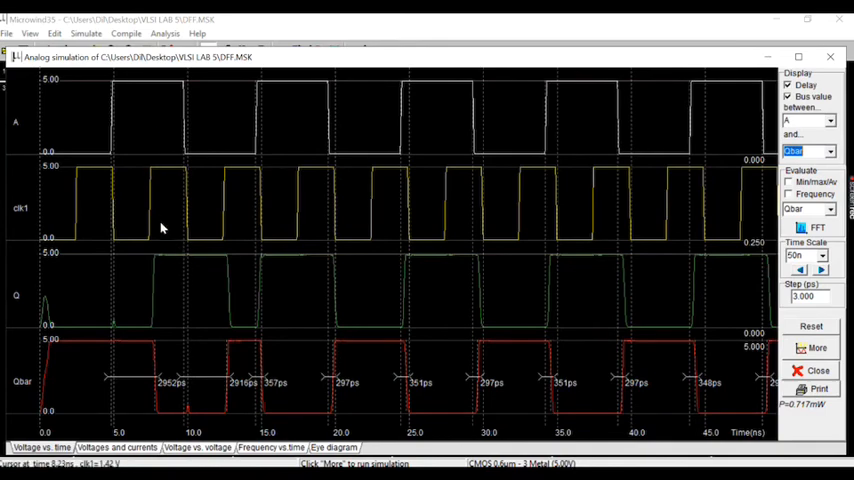
mouse_move(224, 240)
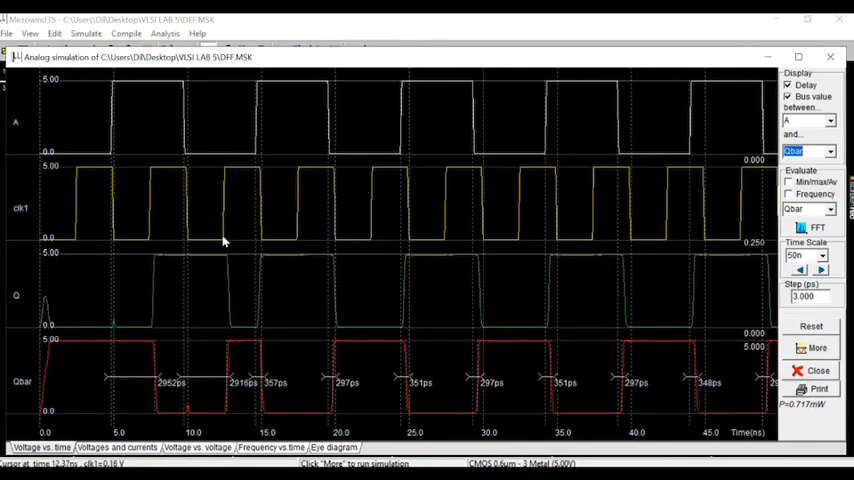
mouse_move(98, 172)
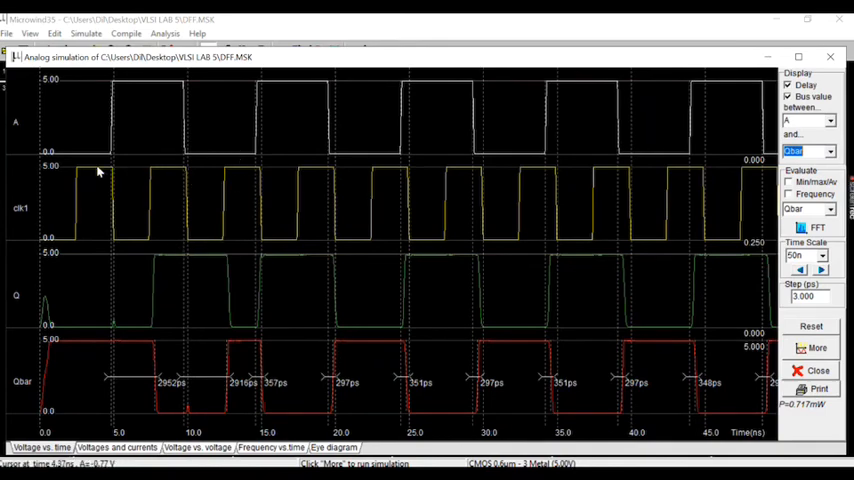
mouse_move(78, 242)
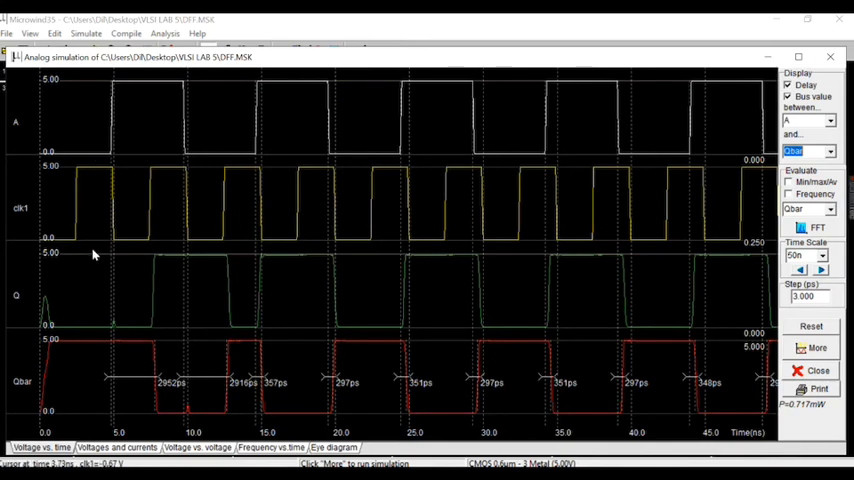
mouse_move(108, 332)
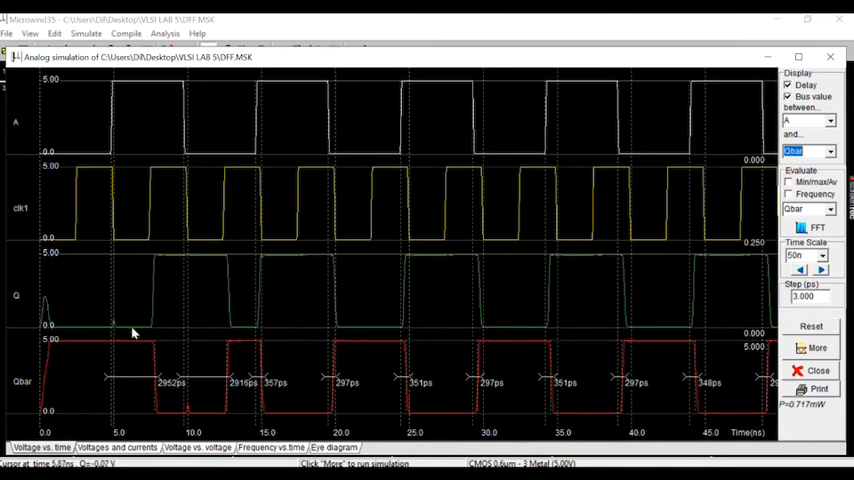
mouse_move(148, 256)
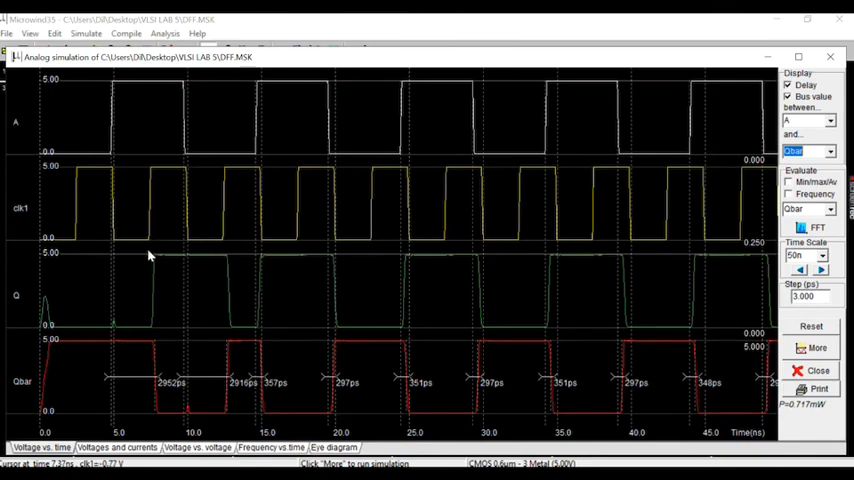
mouse_move(154, 176)
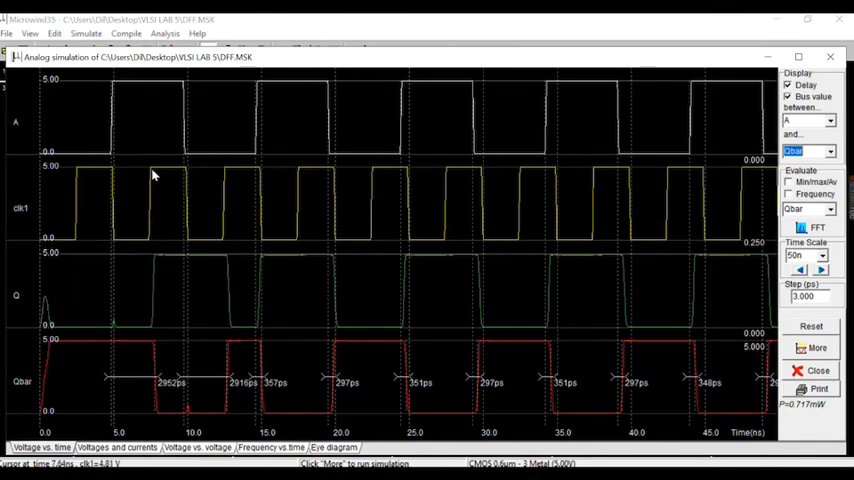
mouse_move(144, 110)
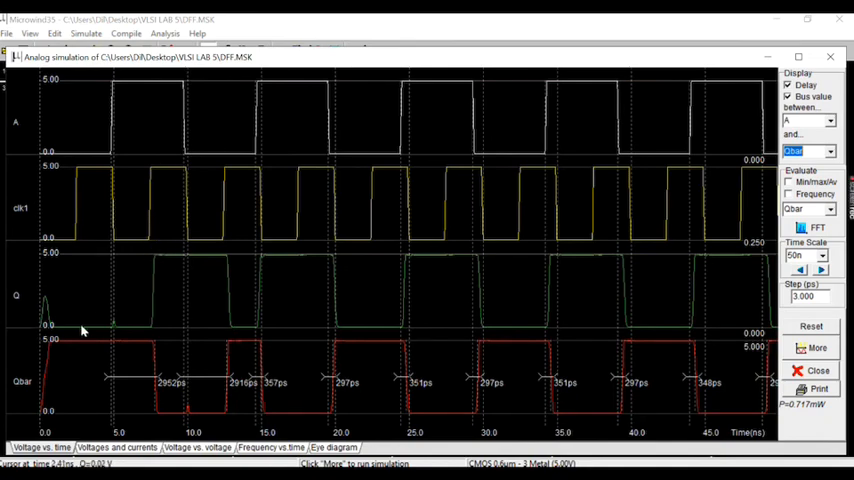
mouse_move(176, 260)
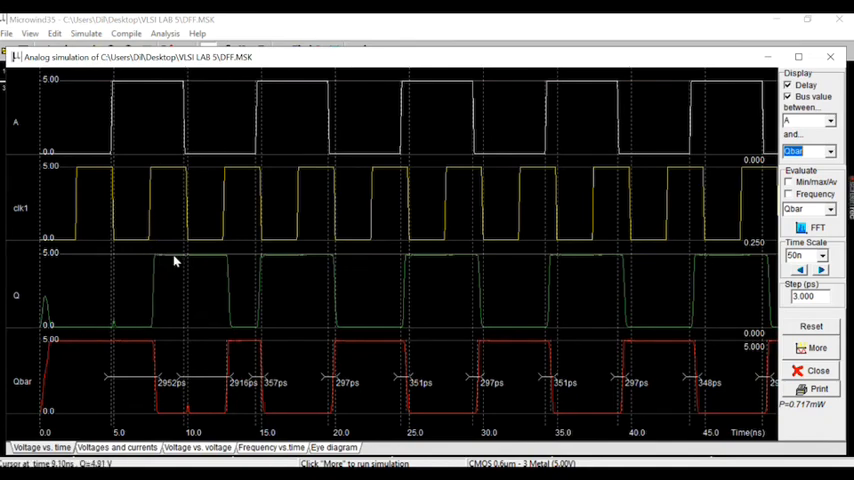
mouse_move(196, 176)
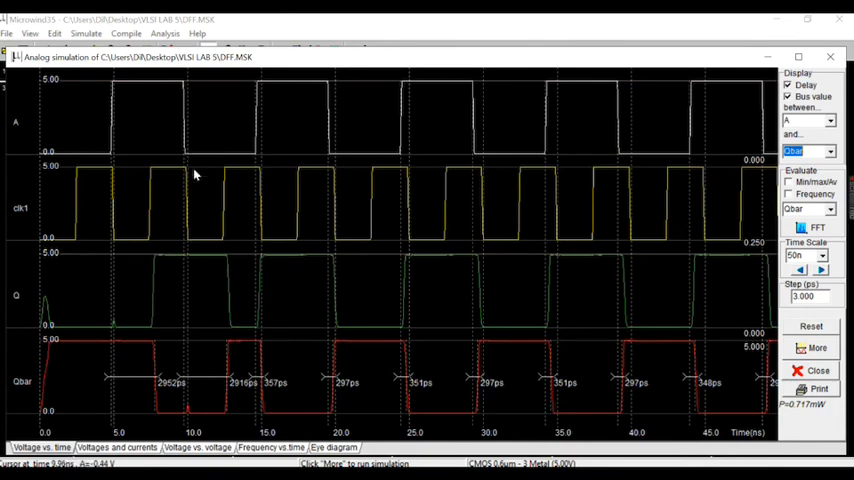
mouse_move(196, 260)
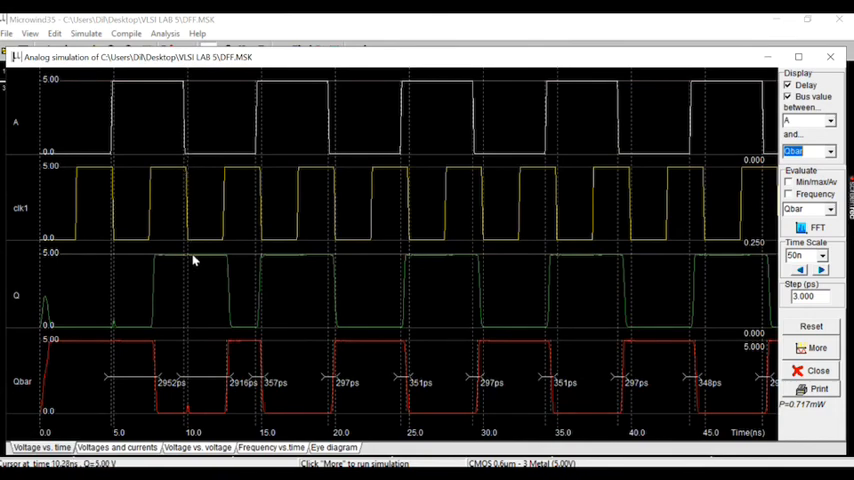
mouse_move(424, 358)
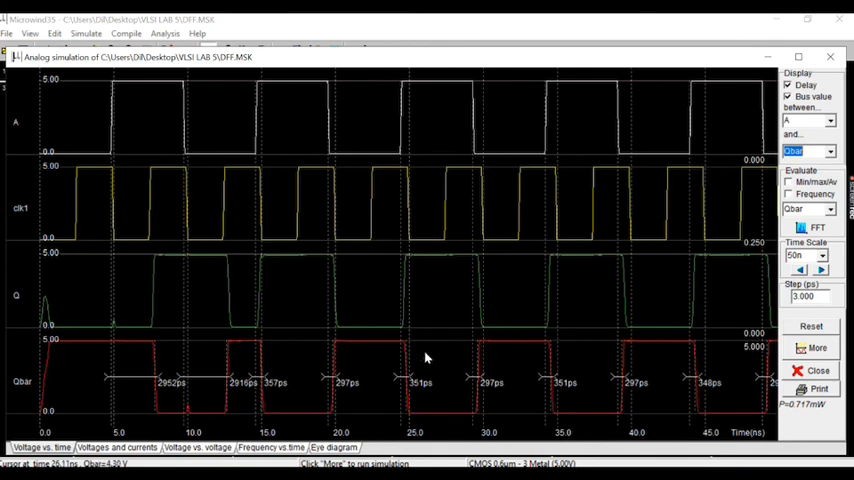
mouse_move(64, 340)
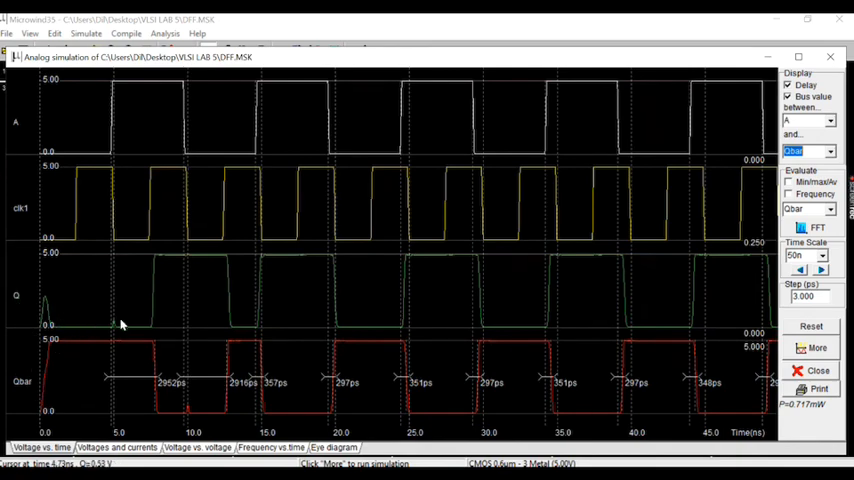
mouse_move(184, 276)
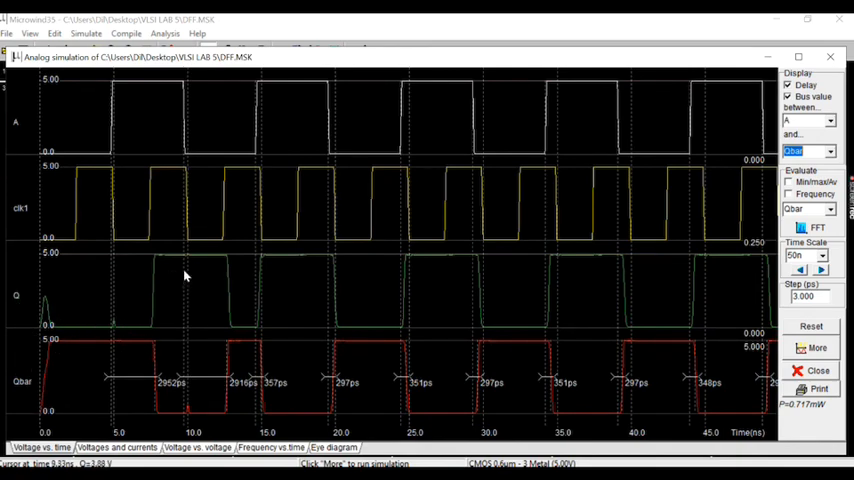
mouse_move(312, 320)
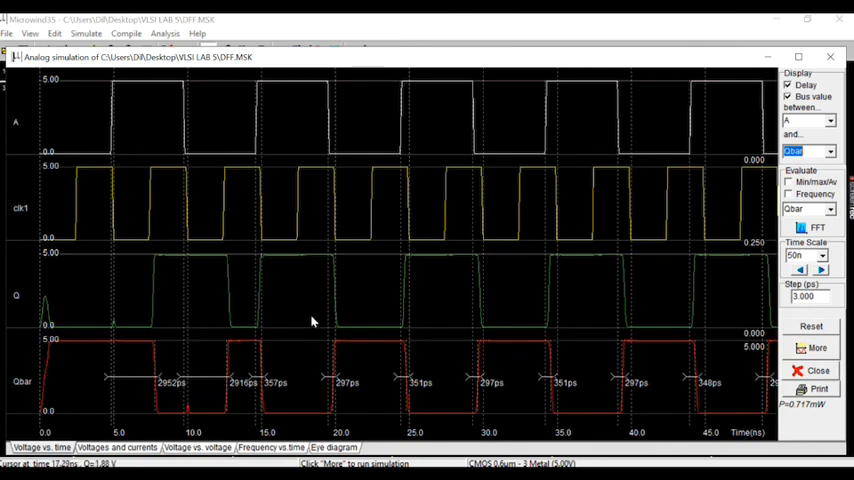
mouse_move(248, 336)
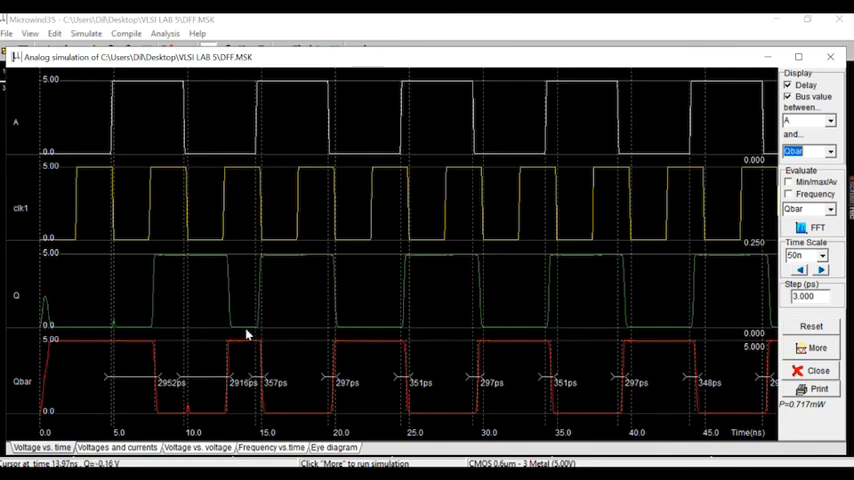
mouse_move(648, 188)
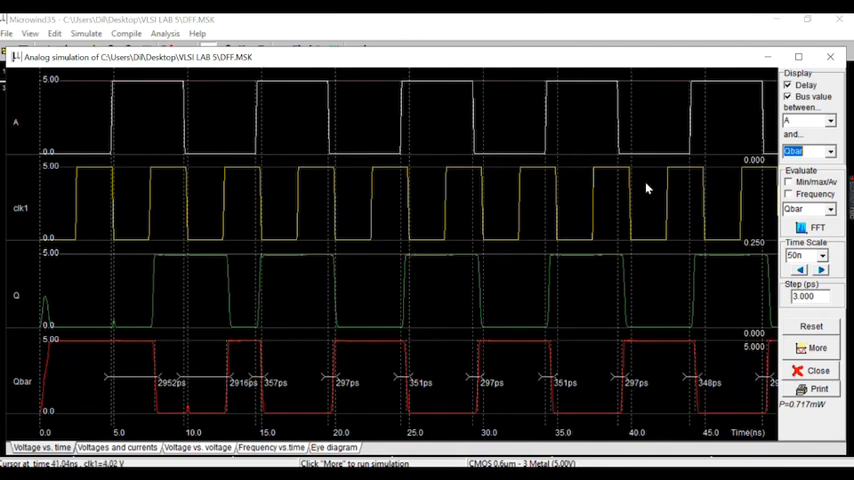
mouse_move(438, 260)
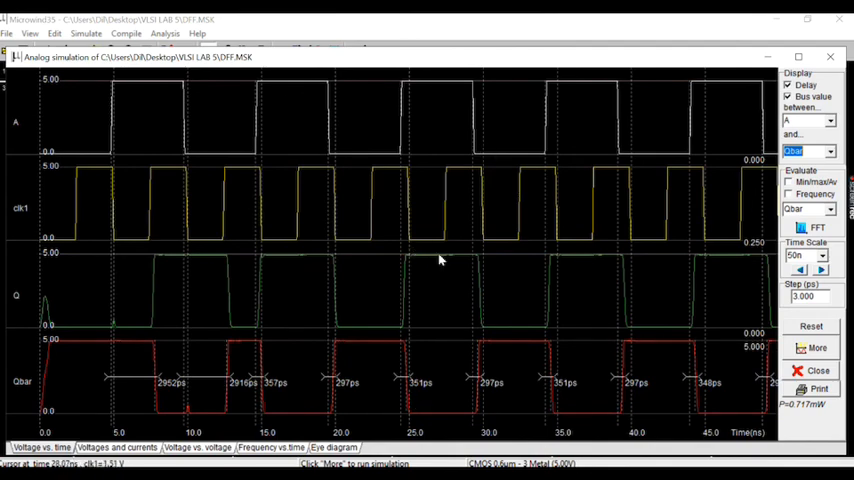
mouse_move(474, 292)
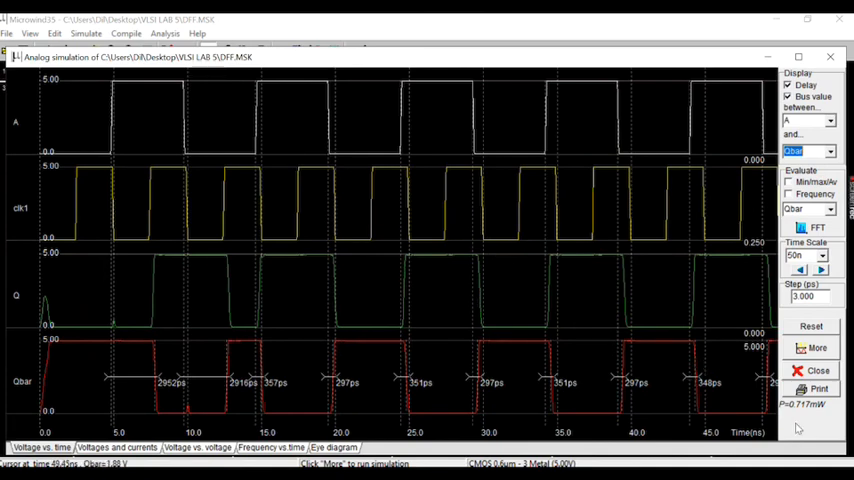
mouse_move(540, 348)
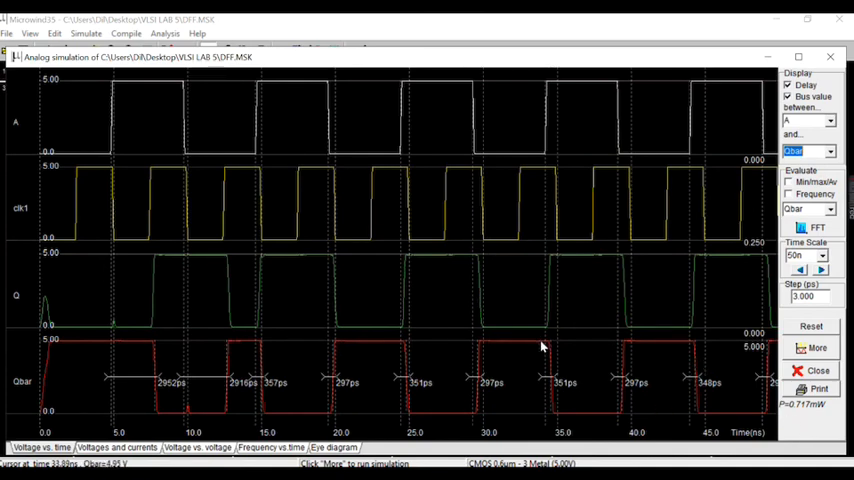
mouse_move(490, 332)
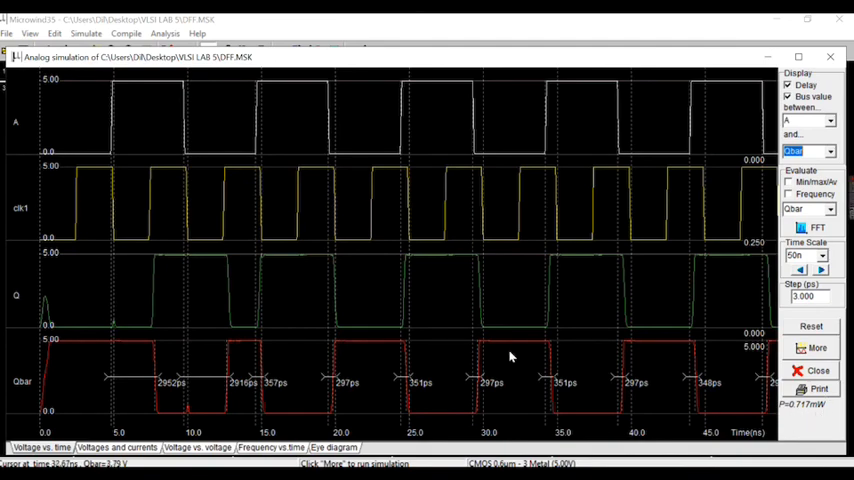
mouse_move(194, 298)
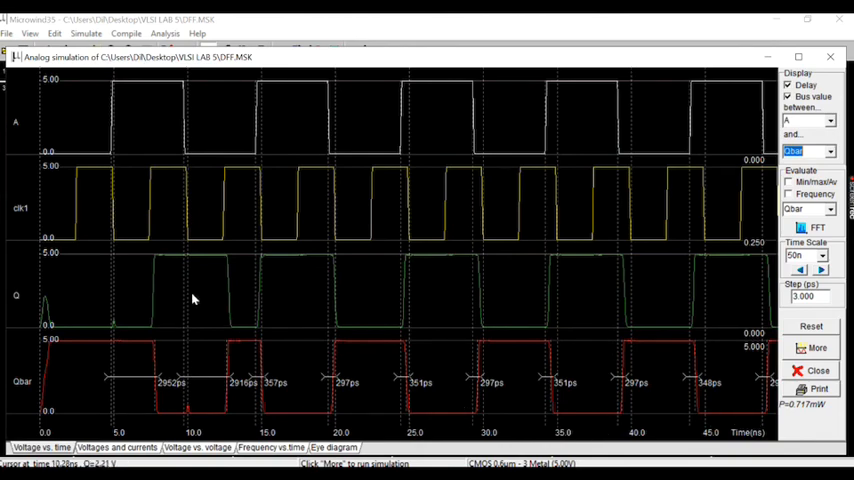
mouse_move(416, 232)
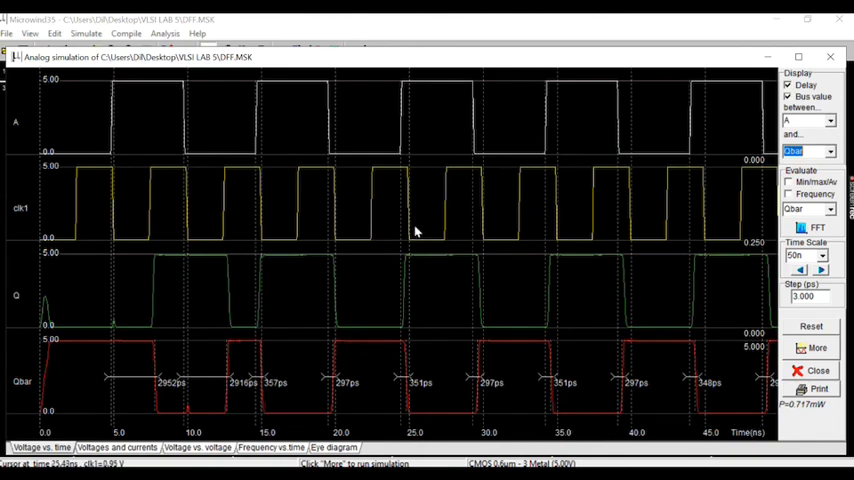